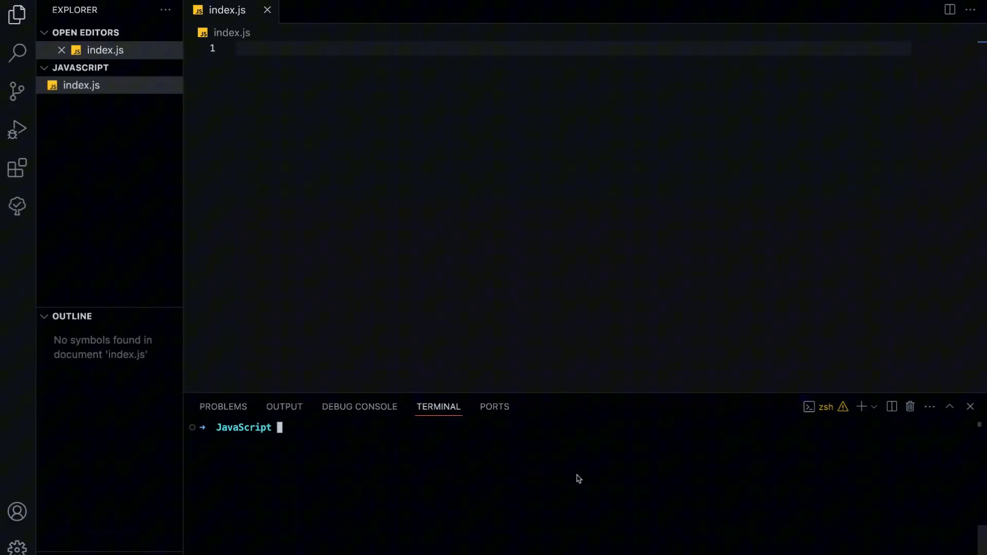
- Log 5 === 5, "hello" === "hello" and true === true, then run node index.js printing three trues
{"action": "type", "text": "const"}
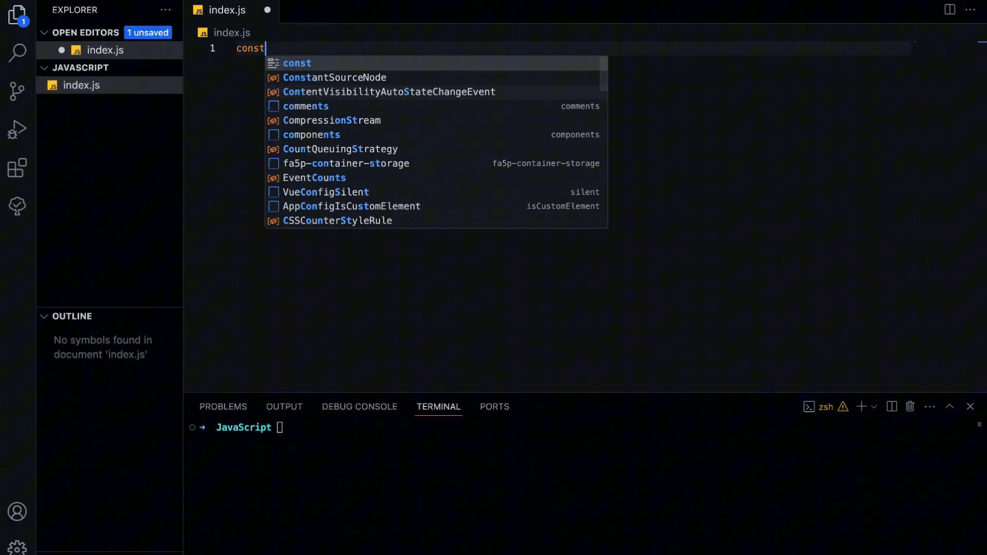
{"action": "type", "text": "console.log(5 === 5);"}
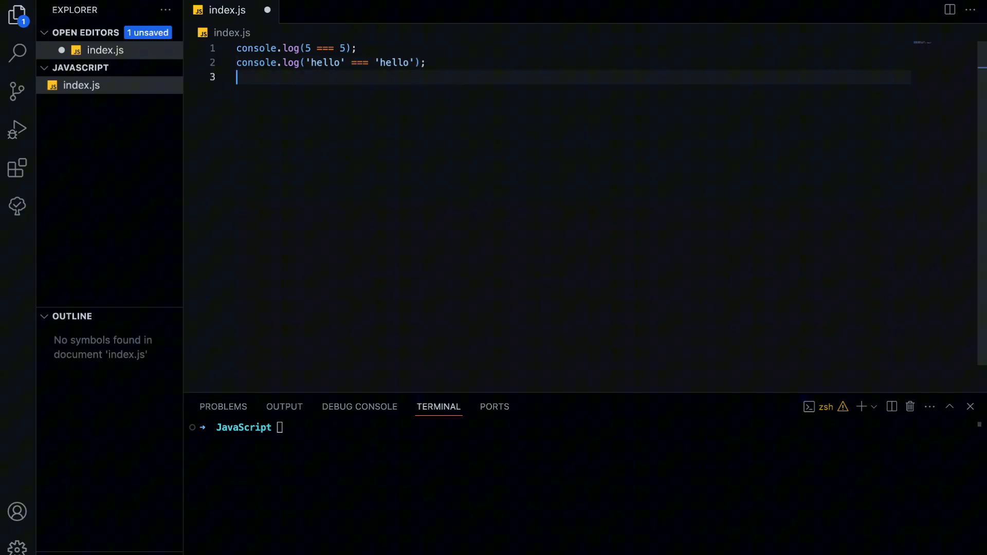
{"action": "type", "text": "console.log(true)"}
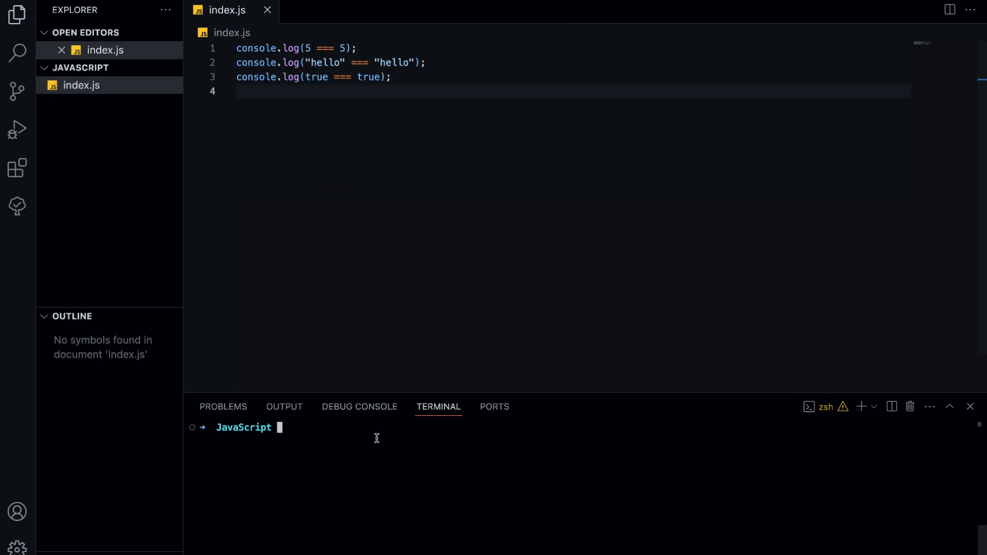
{"action": "type", "text": "node index.js"}
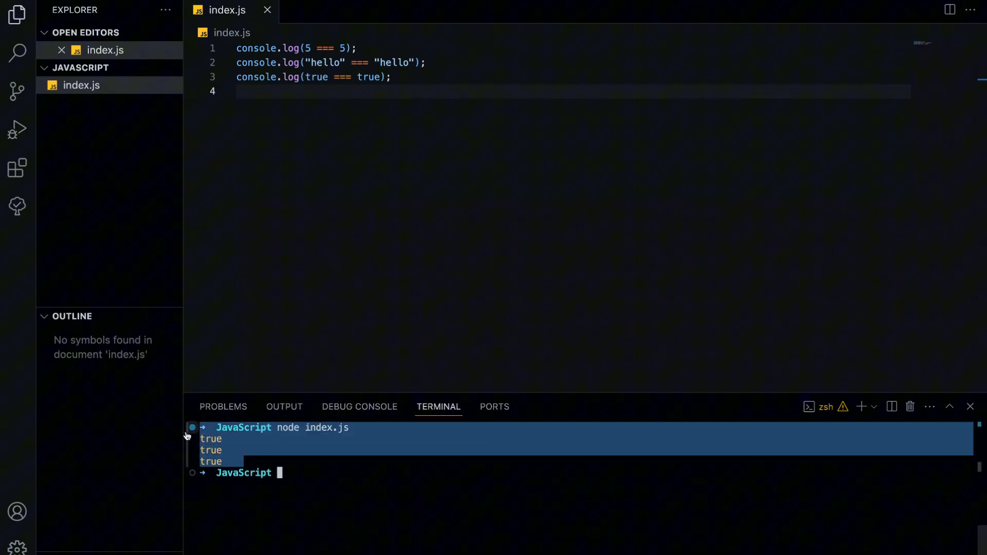
{"action": "left_click", "coordinate": [322, 473]}
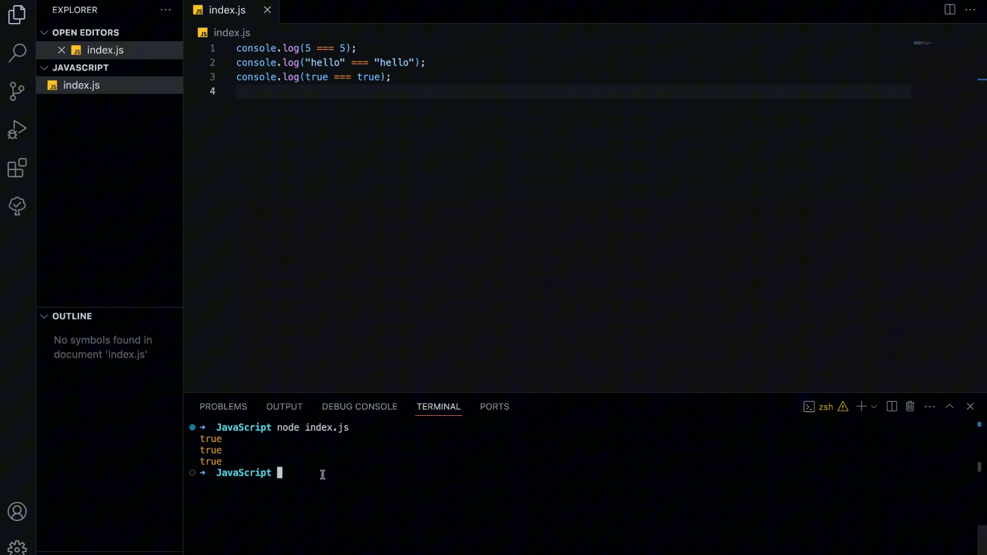
- Replace the code with obj1 and obj2 as { a: 1, b: 2 } and log obj1 === obj2
{"action": "key", "text": "ctrl+a"}
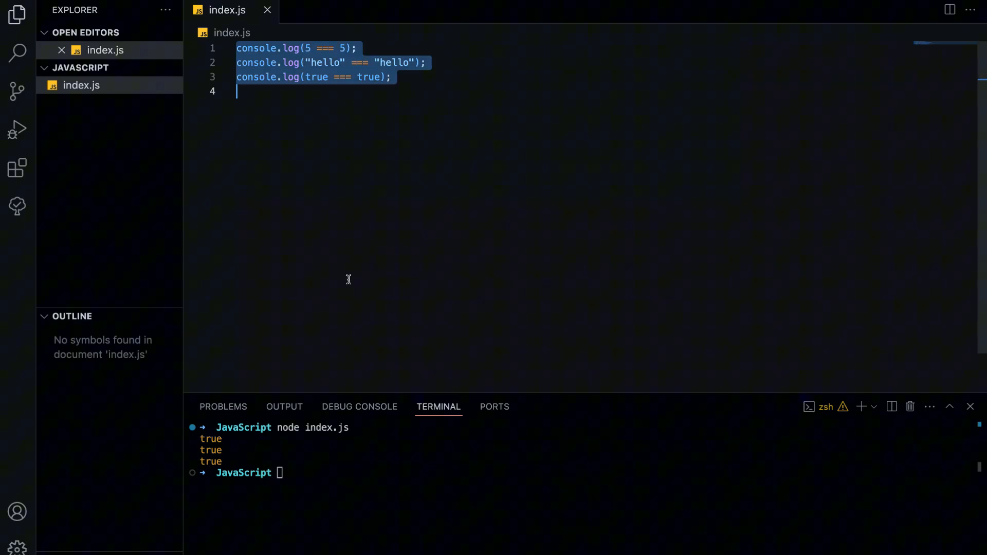
{"action": "type", "text": "const"}
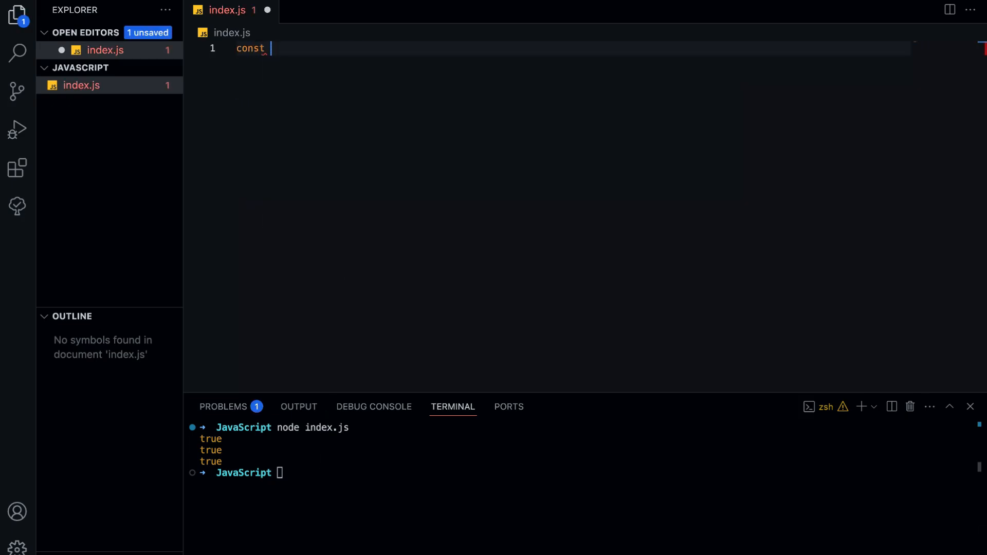
{"action": "type", "text": "obj1 = {}"}
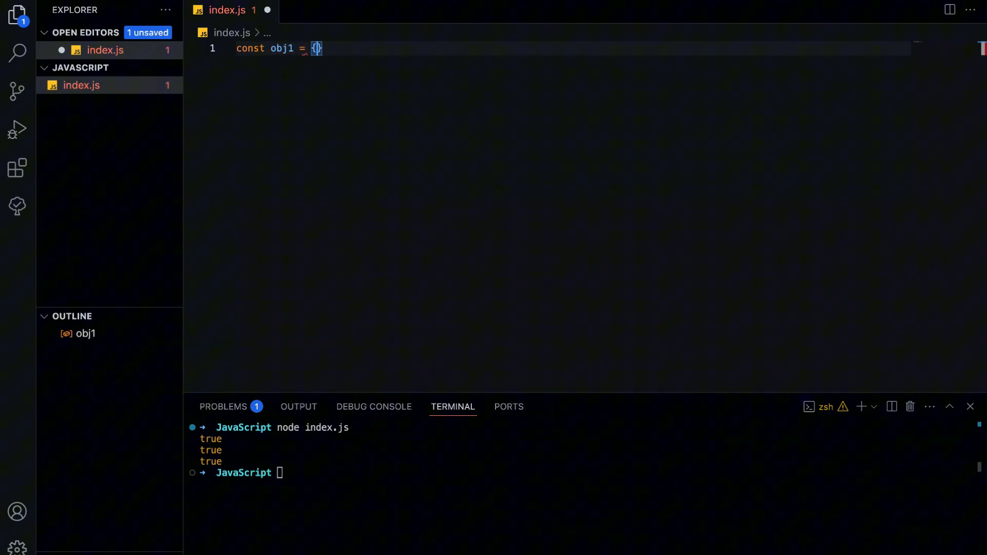
{"action": "type", "text": "a:1, b:2"}
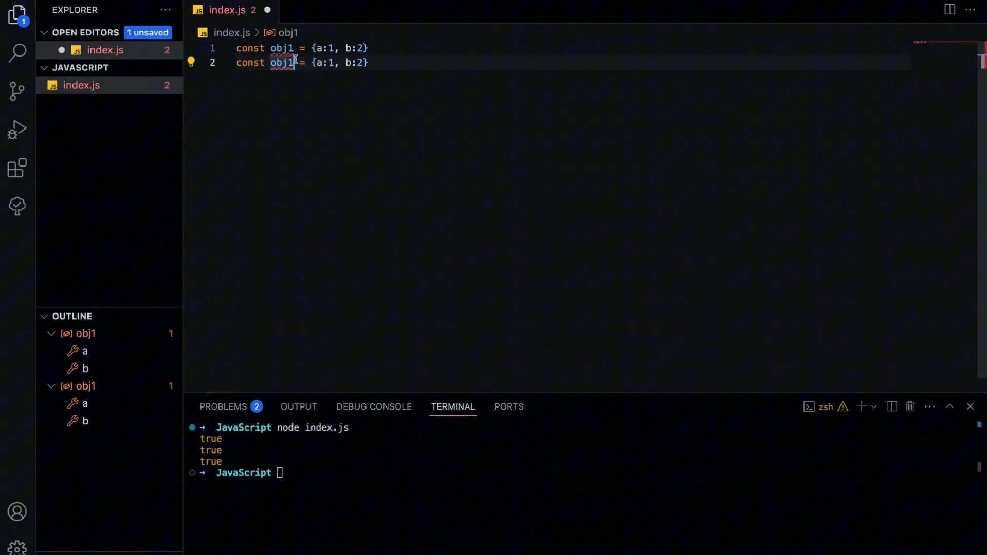
{"action": "type", "text": "cons"}
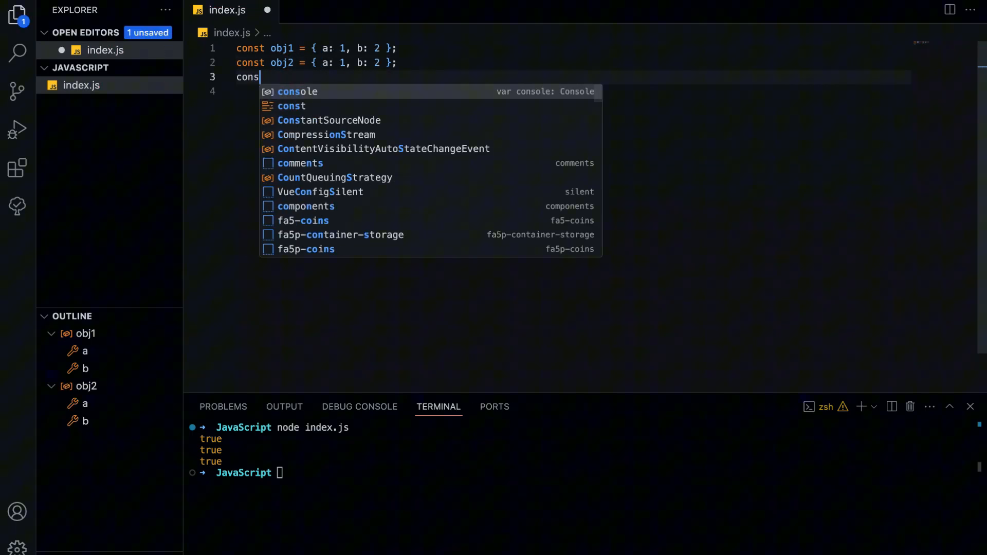
{"action": "type", "text": "ole.log(b"}
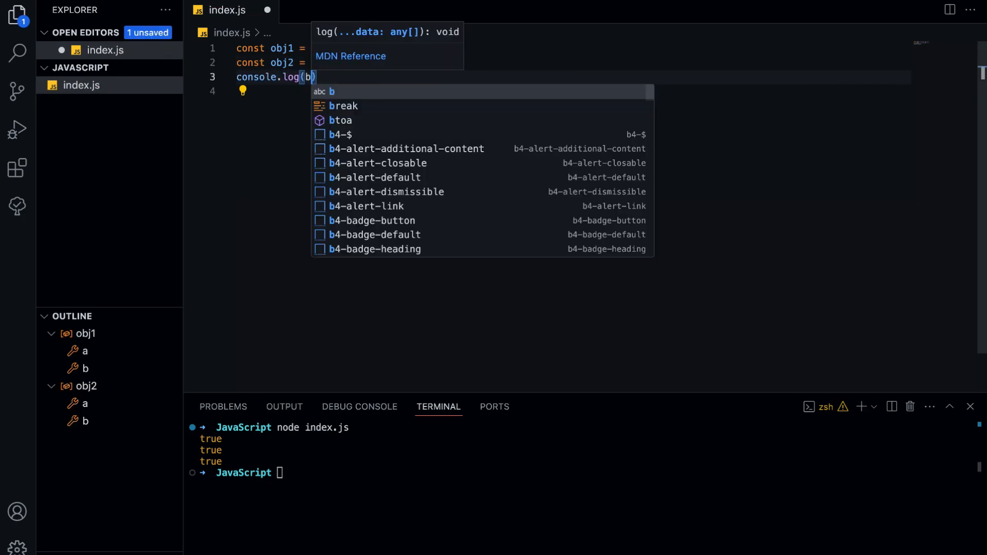
{"action": "type", "text": "obj1 === obj2"}
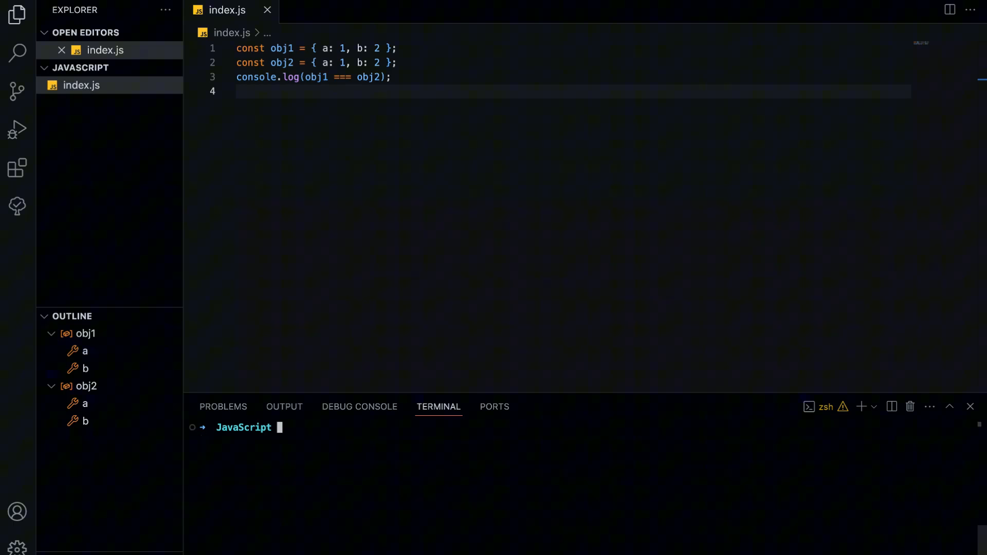
- Run node index.js in the terminal to print false for the object comparison
{"action": "type", "text": "node index.js"}
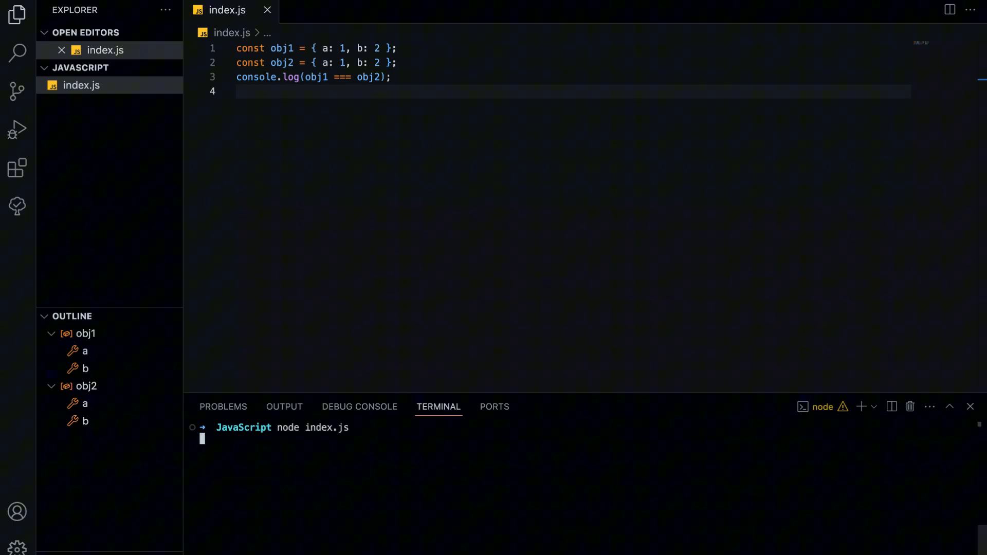
{"action": "key", "text": "Return"}
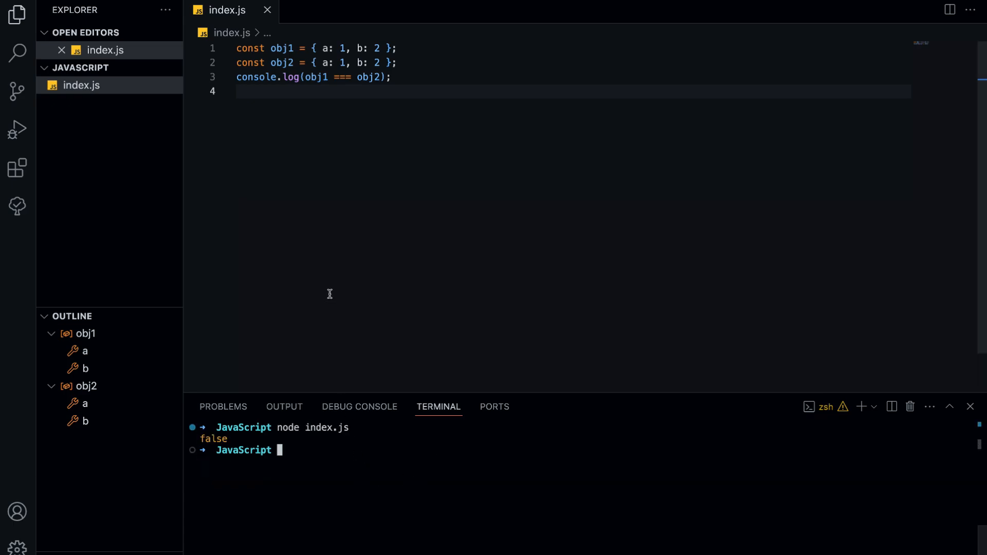
- Add const obj3 = obj1, log obj1 === obj3, set obj3.a = 42, log obj1.a and rerun, printing false, true, 42
{"action": "type", "text": "const"}
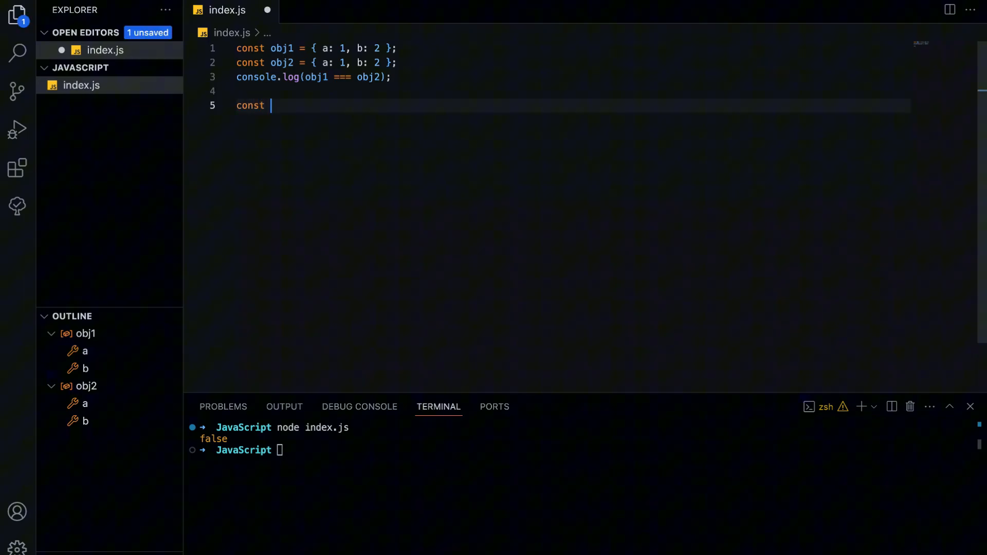
{"action": "type", "text": "obj3 ="}
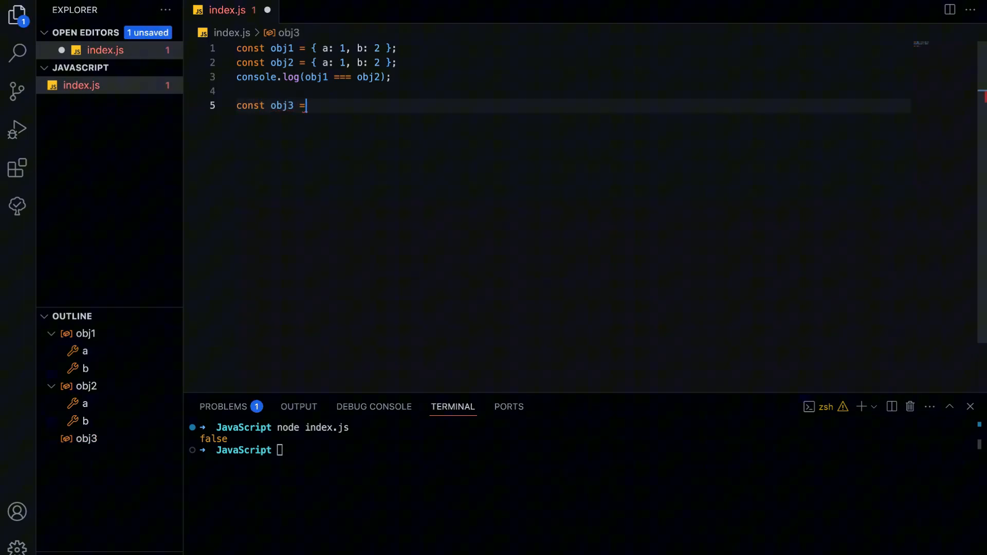
{"action": "type", "text": "obj1;"}
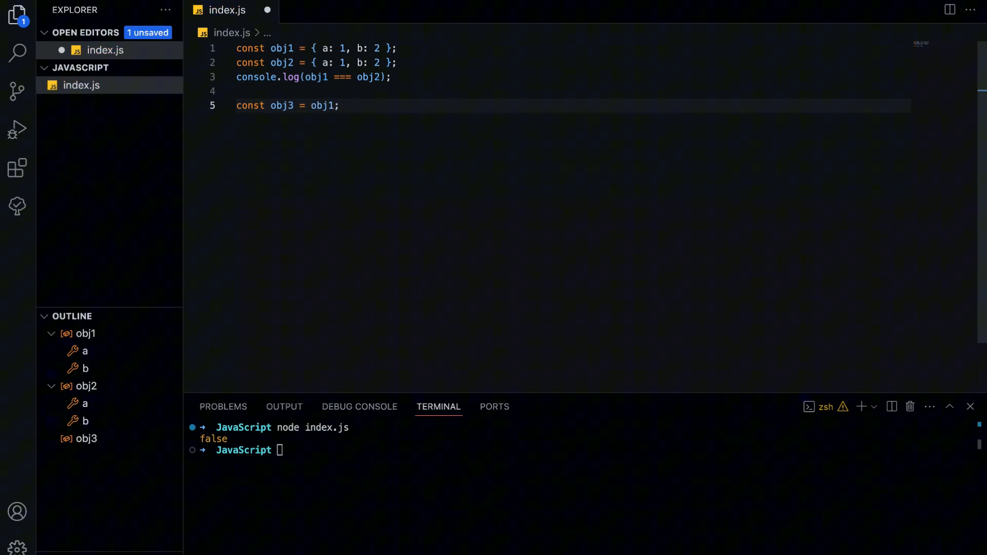
{"action": "type", "text": "console.log(obj1 === obj3);"}
{"action": "left_click", "coordinate": [583, 451]}
{"action": "type", "text": "node index.js"}
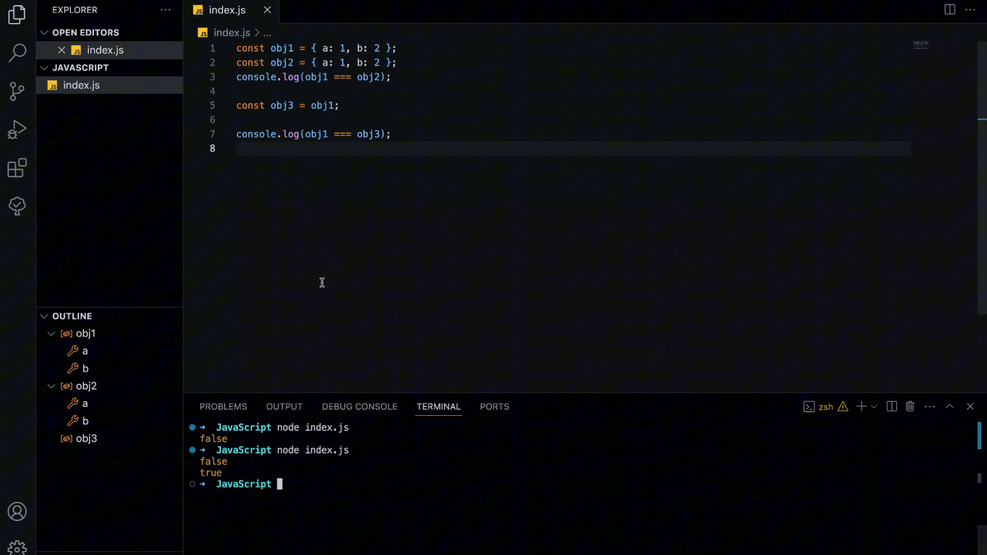
{"action": "type", "text": "obj3.a = 42;"}
{"action": "type", "text": "c"}
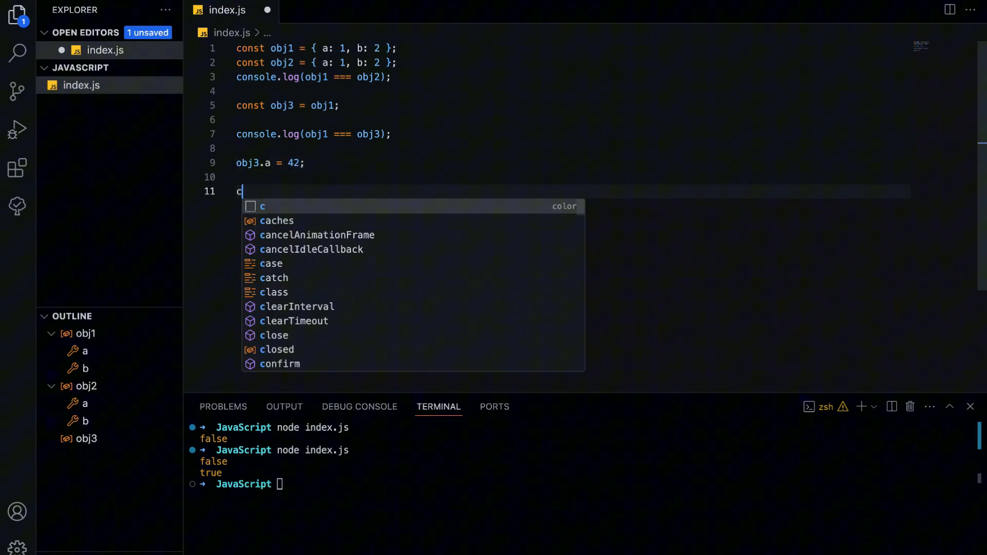
{"action": "type", "text": "onsole.log(obj1.a);"}
{"action": "left_click", "coordinate": [580, 485]}
{"action": "type", "text": "node index.js"}
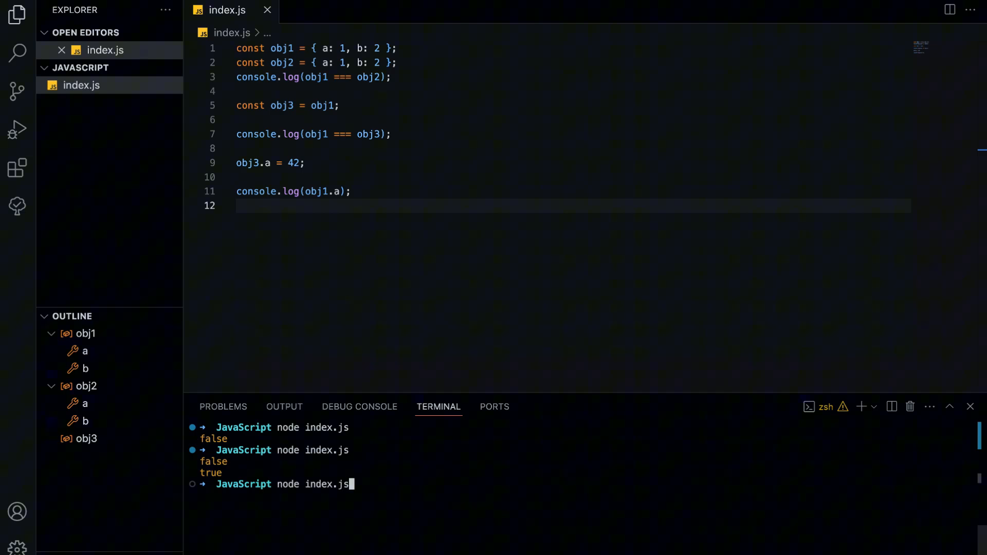
{"action": "key", "text": "Return"}
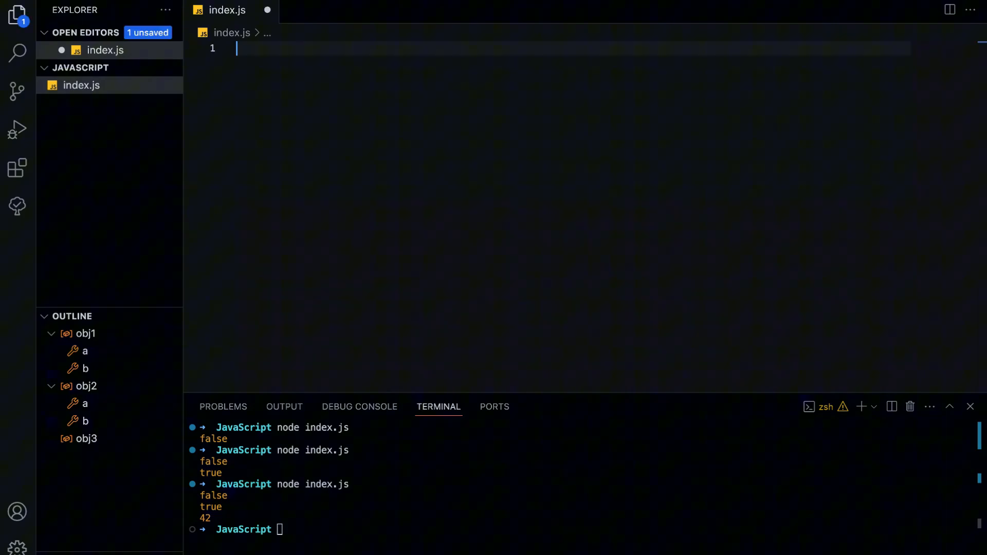
- Write function deepEqual(obj1, obj2) with an early return true when obj1 === obj2
{"action": "type", "text": "u"}
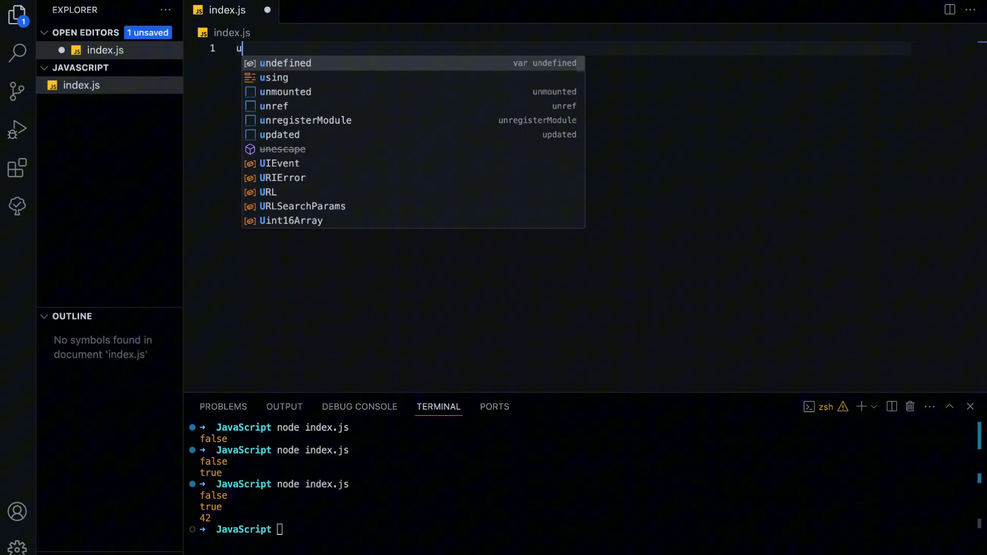
{"action": "type", "text": "function"}
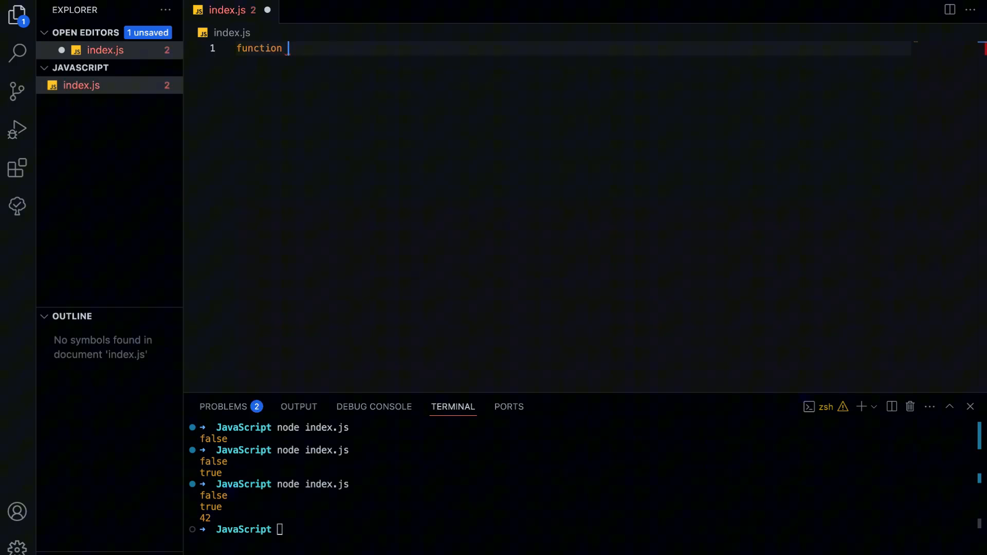
{"action": "type", "text": "deepEqual"}
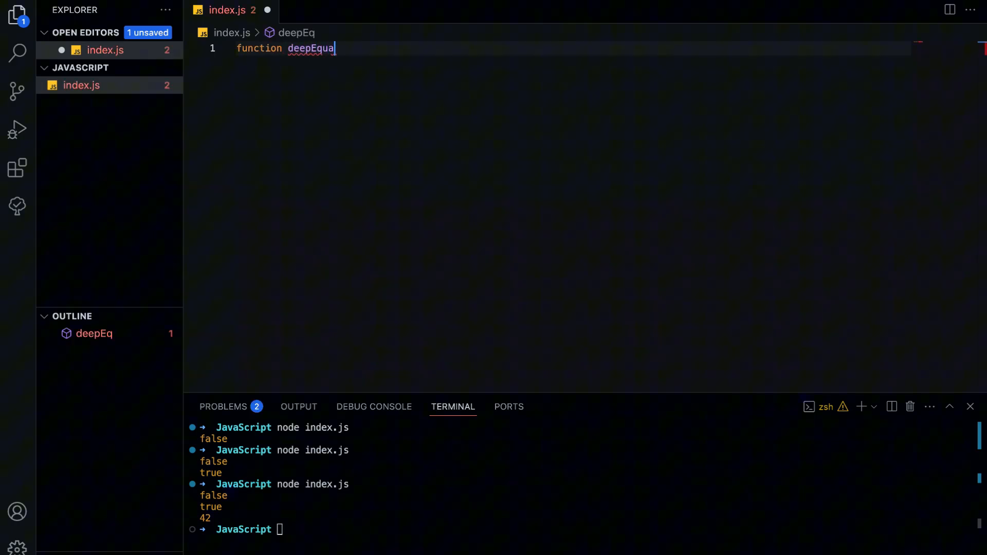
{"action": "type", "text": "l()"}
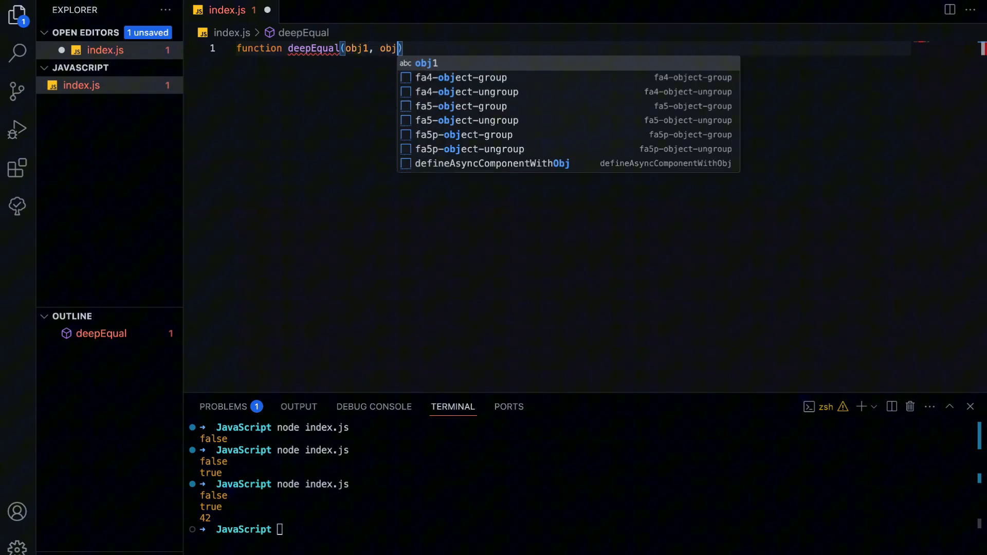
{"action": "type", "text": "2) {"}
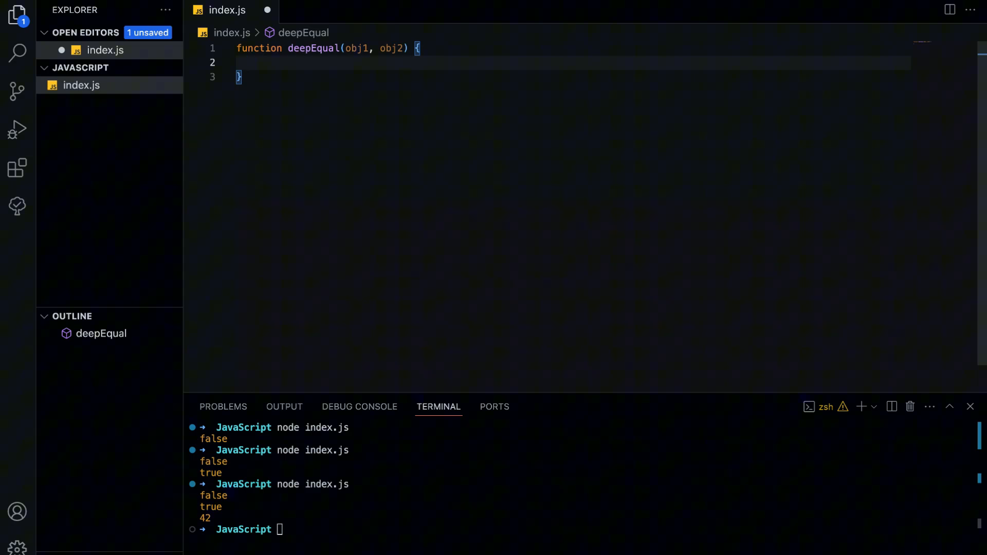
{"action": "left_click", "coordinate": [248, 62]}
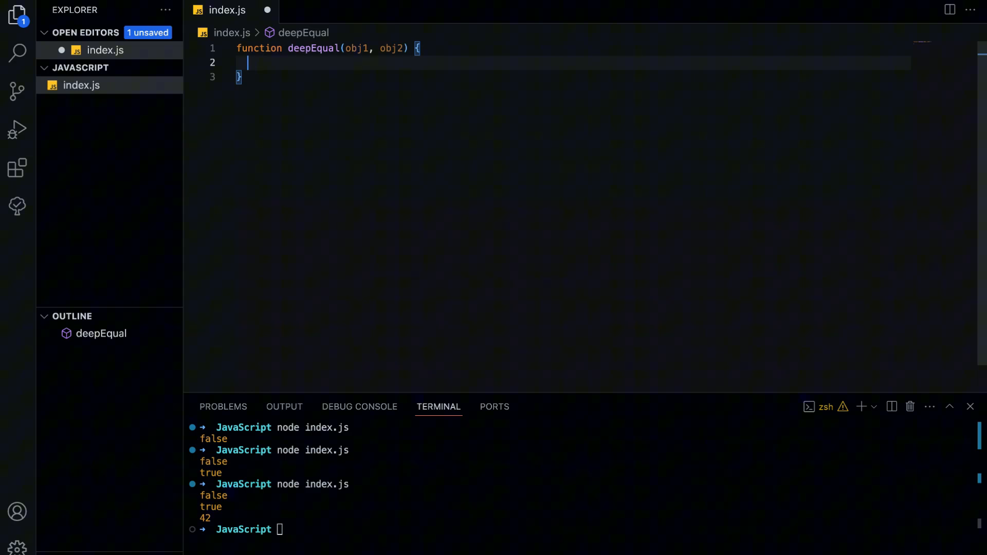
{"action": "type", "text": "if (obj1 === obj2) return true;"}
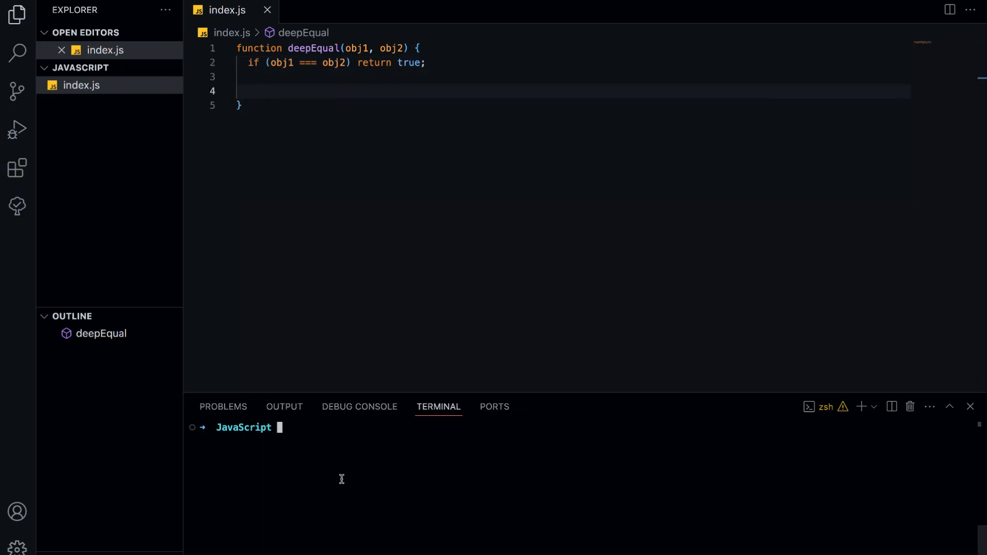
- Return true when Number.isNaN holds for both obj1 and obj2, and save to format
{"action": "type", "text": "if"}
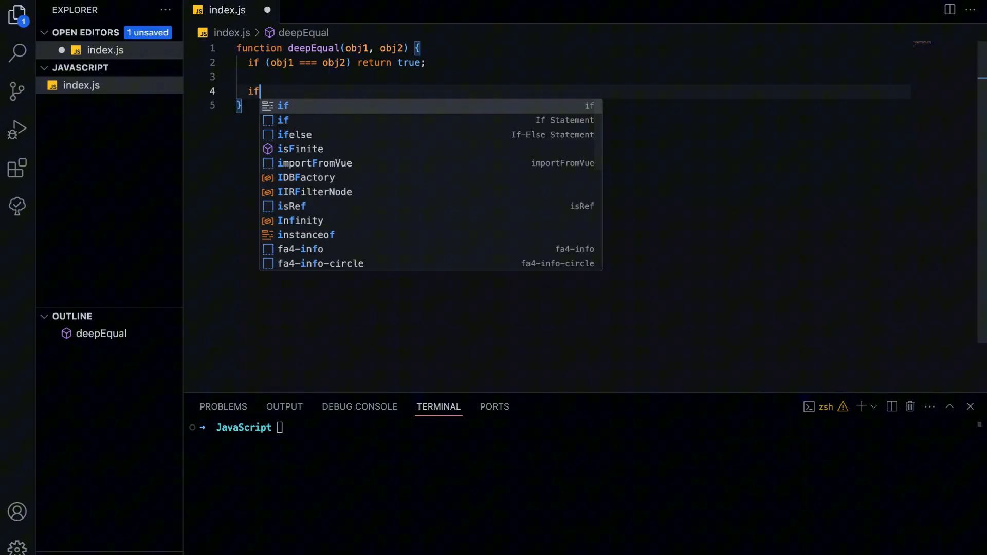
{"action": "type", "text": "(Number.isNaN(obj1) &&"}
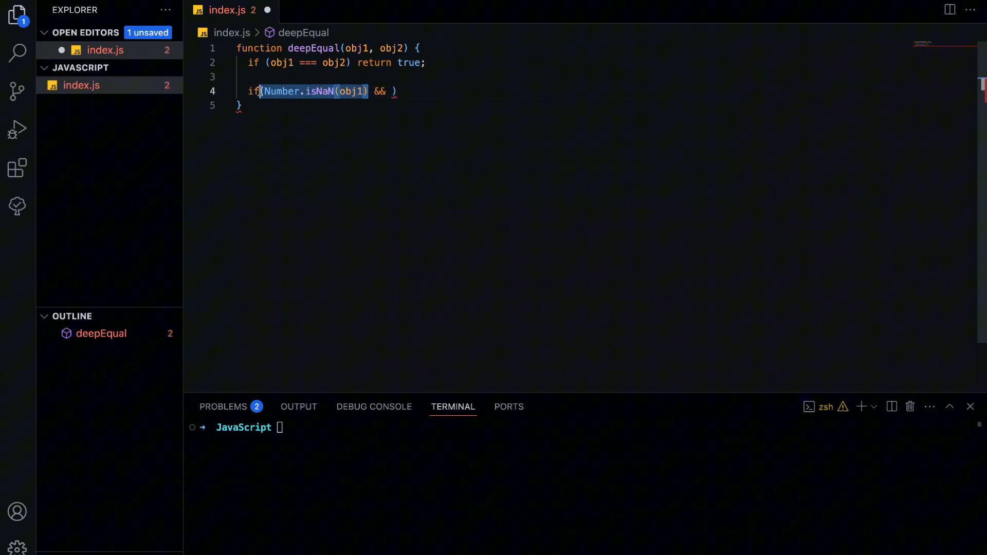
{"action": "type", "text": "Number.isNaN(obj2))"}
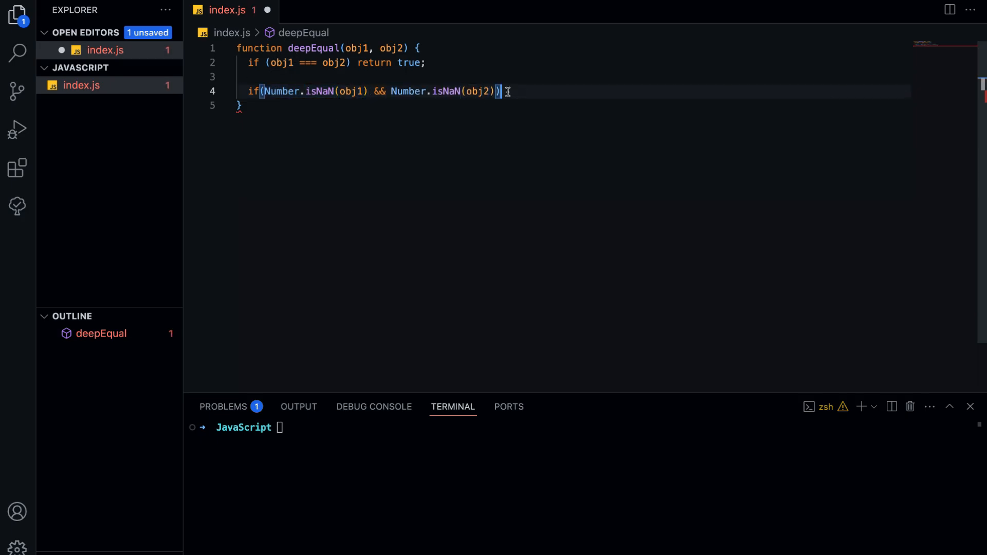
{"action": "type", "text": "return true;"}
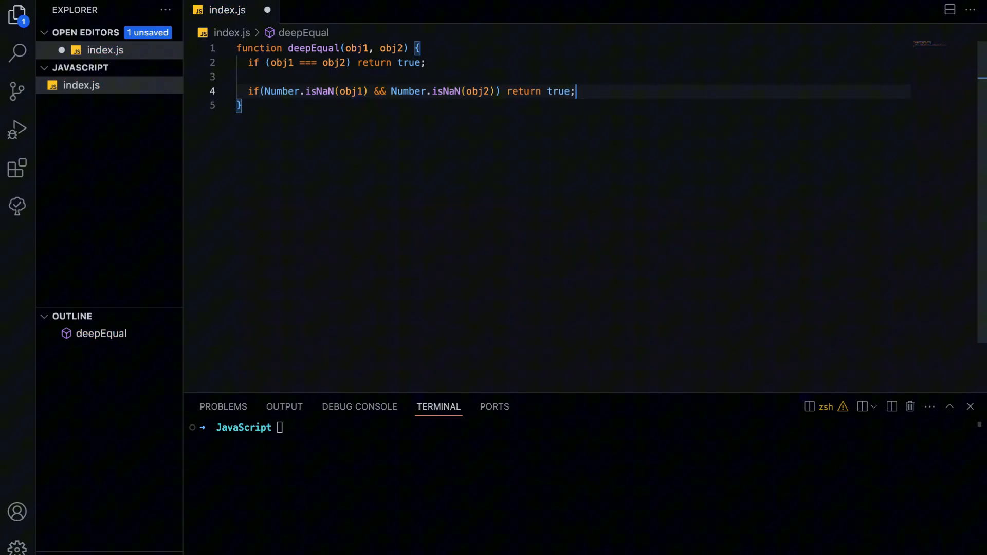
{"action": "key", "text": "ctrl+s"}
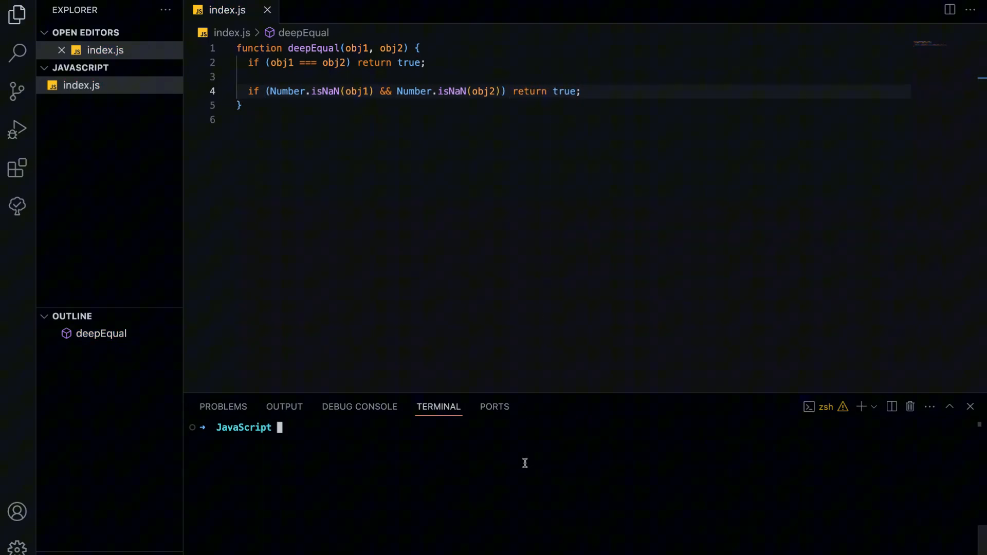
- Return false when either obj1 or obj2 isn't typeof 'object' or is null
{"action": "type", "text": "if"}
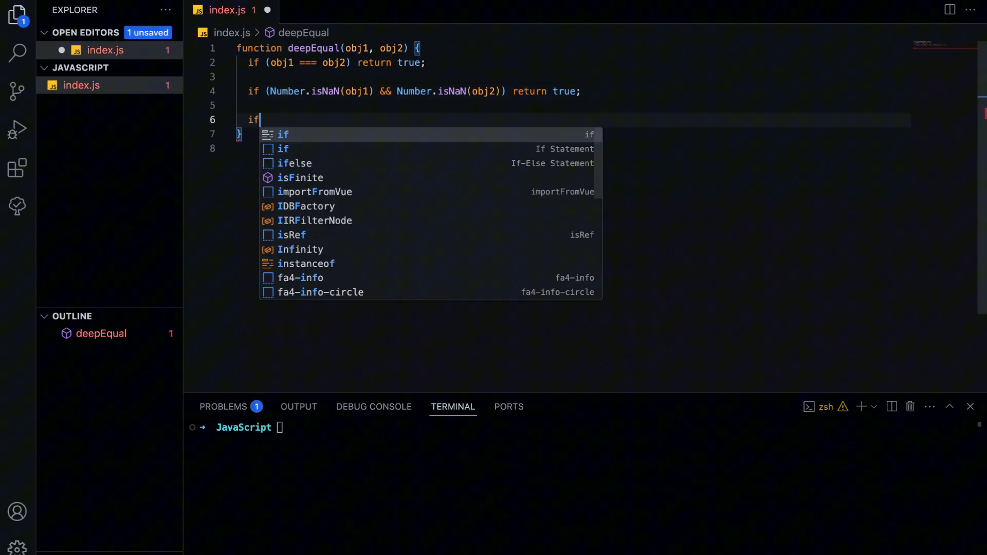
{"action": "type", "text": "(typeof obj1 )"}
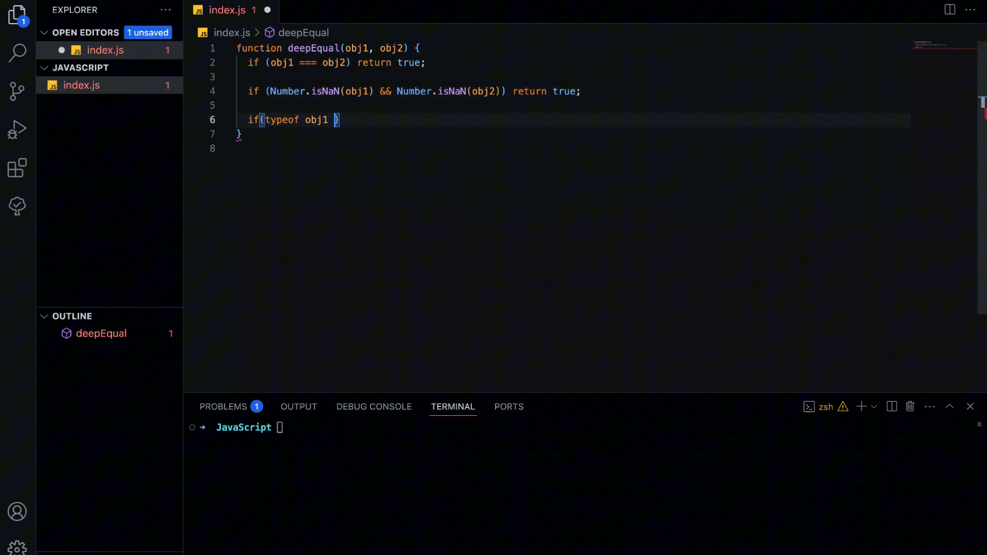
{"action": "type", "text": "!== 'object'"}
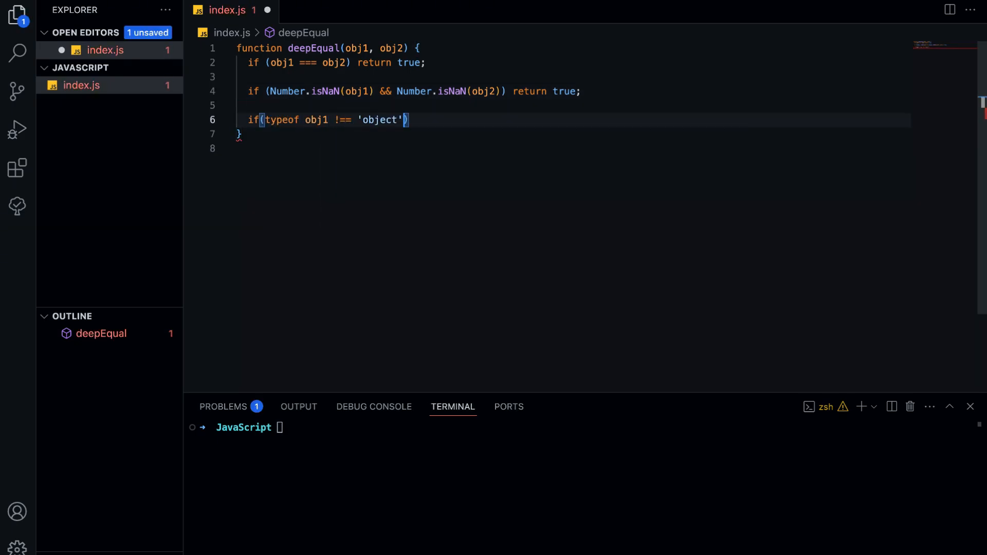
{"action": "type", "text": "|| obj1 === null"}
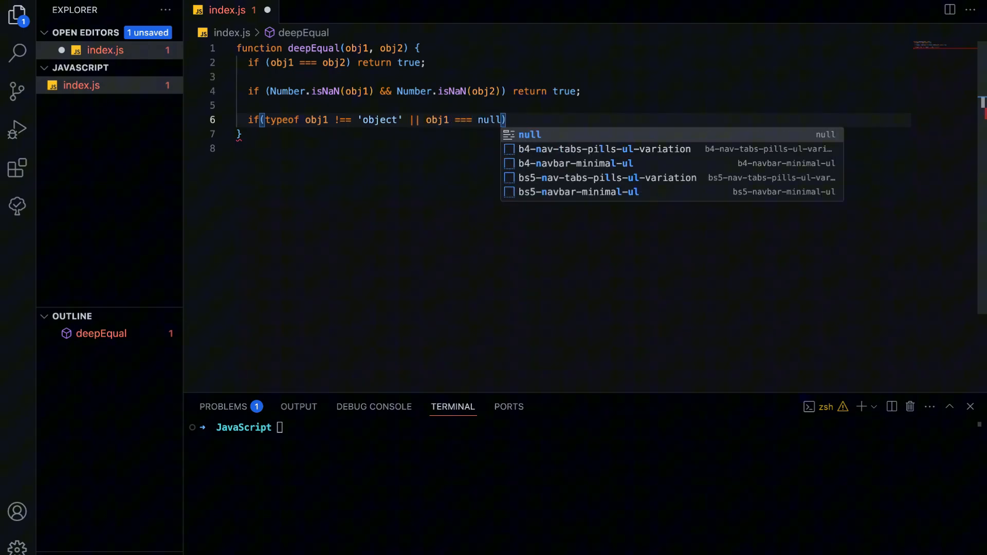
{"action": "type", "text": "|| typeof obj2 !"}
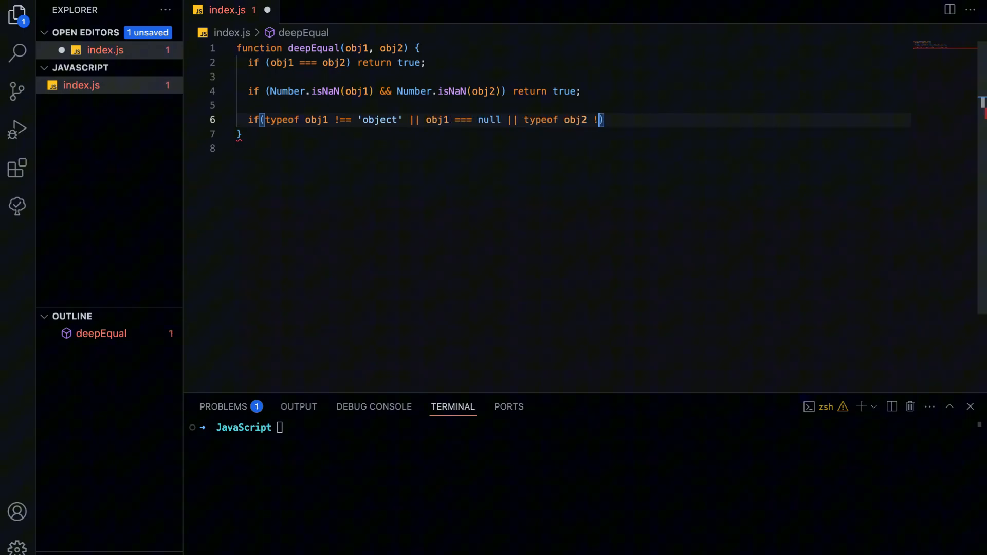
{"action": "type", "text": "== 'object'"}
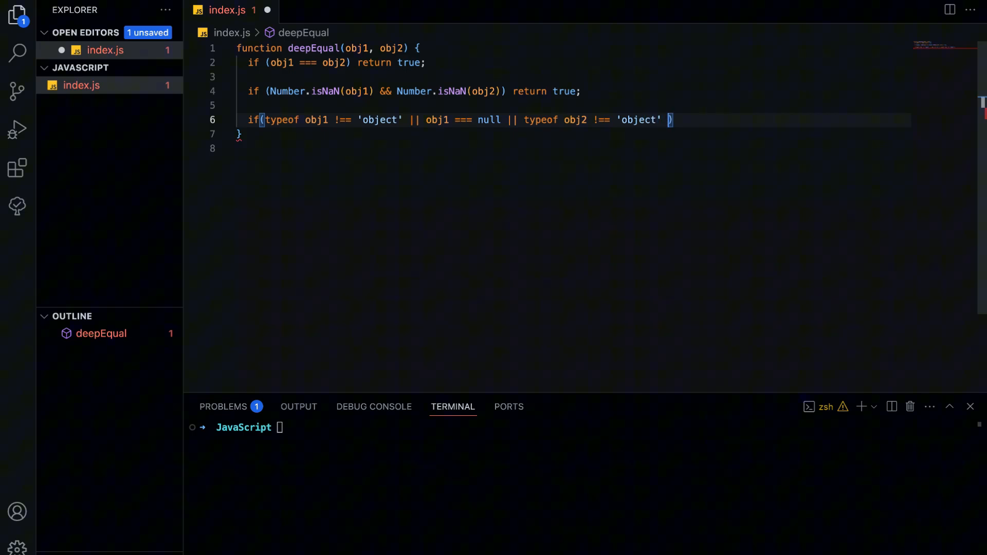
{"action": "type", "text": "|| obj2 === n"}
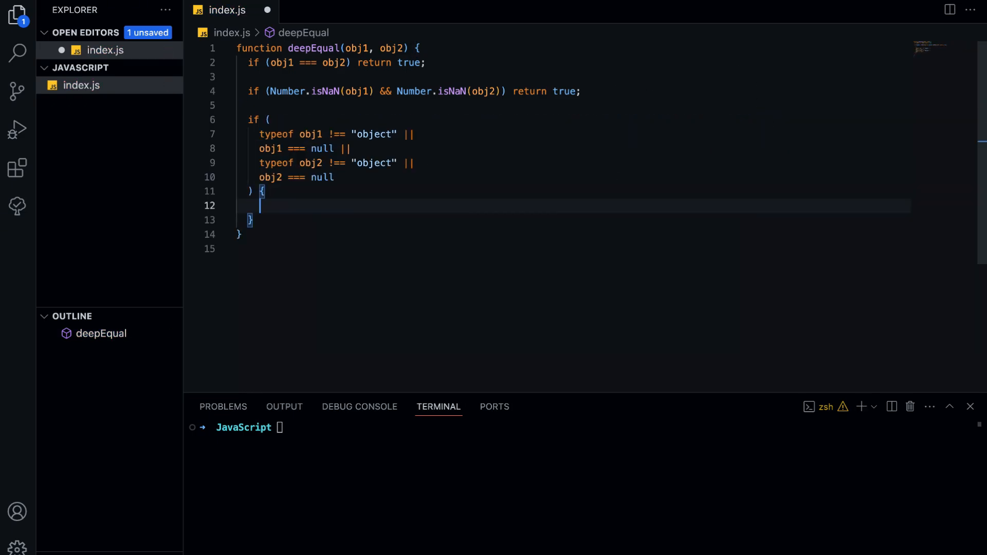
{"action": "type", "text": "return false;"}
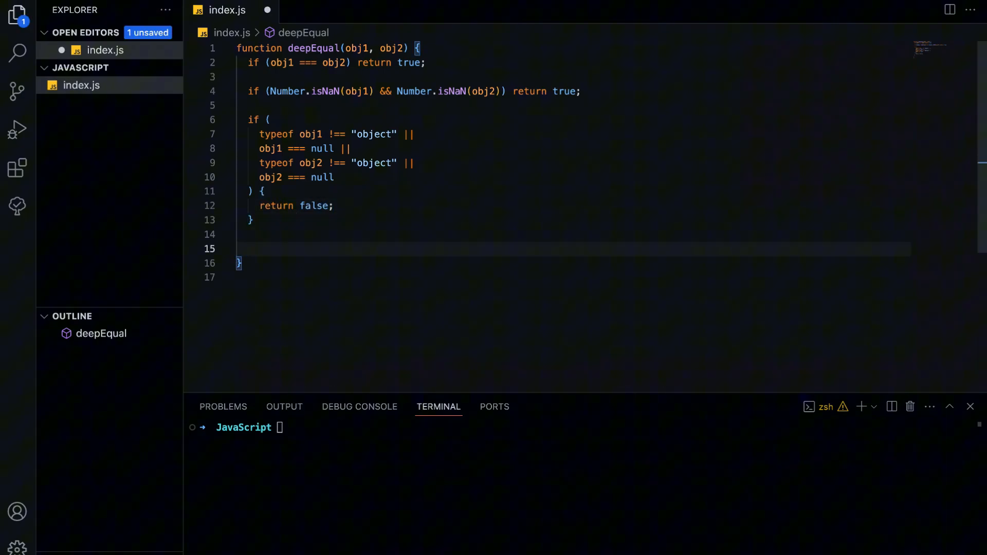
- Store Object.keys of both arguments as keys1 and keys2 and return false when their lengths differ
{"action": "type", "text": "const"}
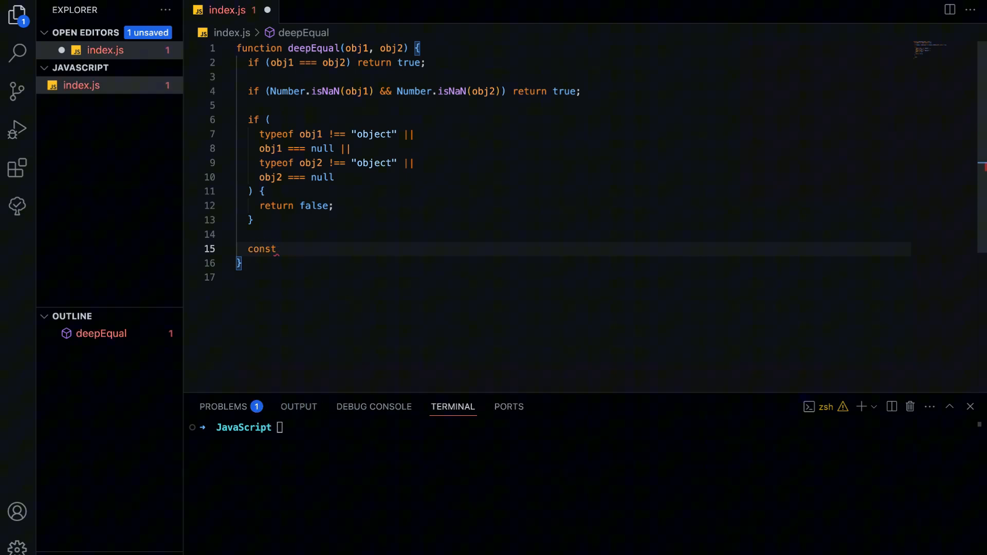
{"action": "type", "text": "keys1 = 0"}
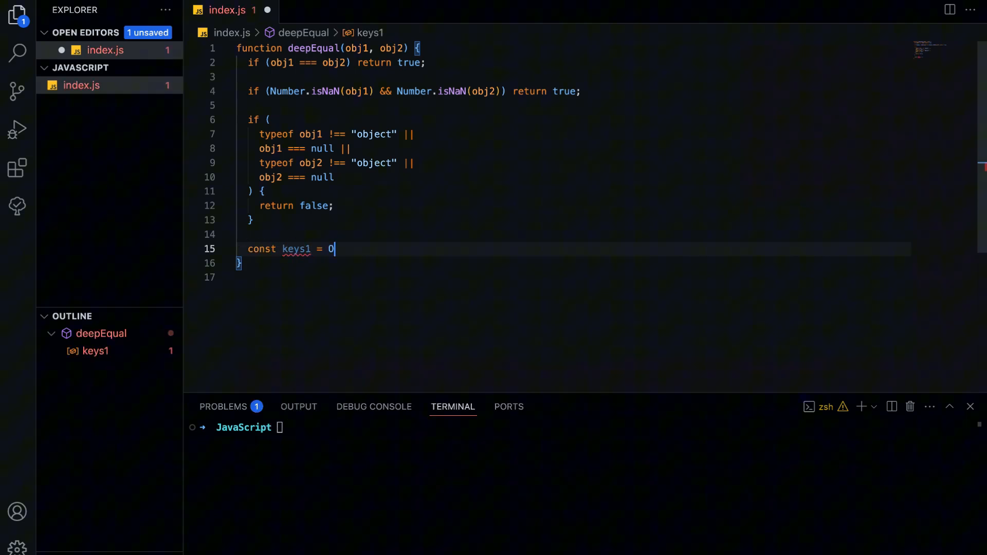
{"action": "type", "text": "Object.keys(obj1);"}
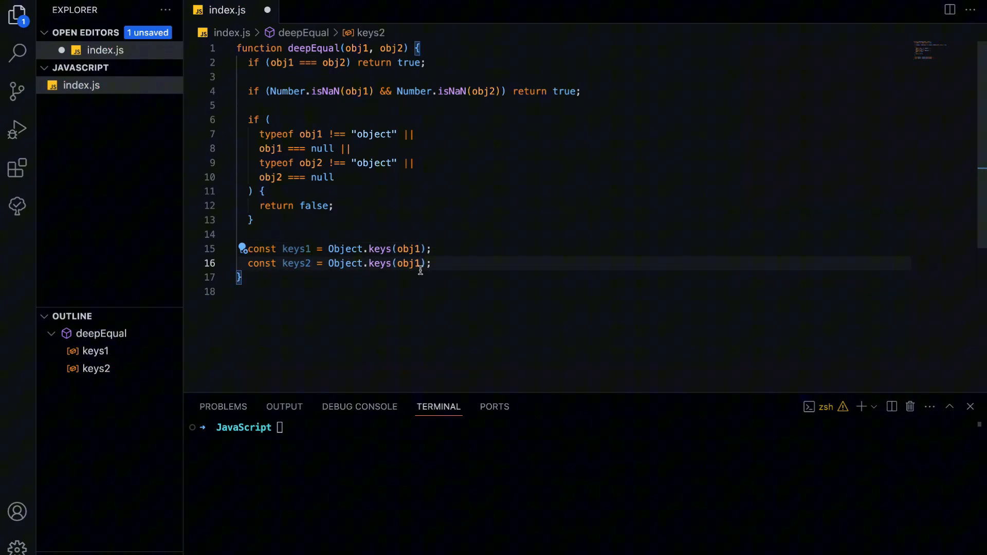
{"action": "type", "text": "if ("}
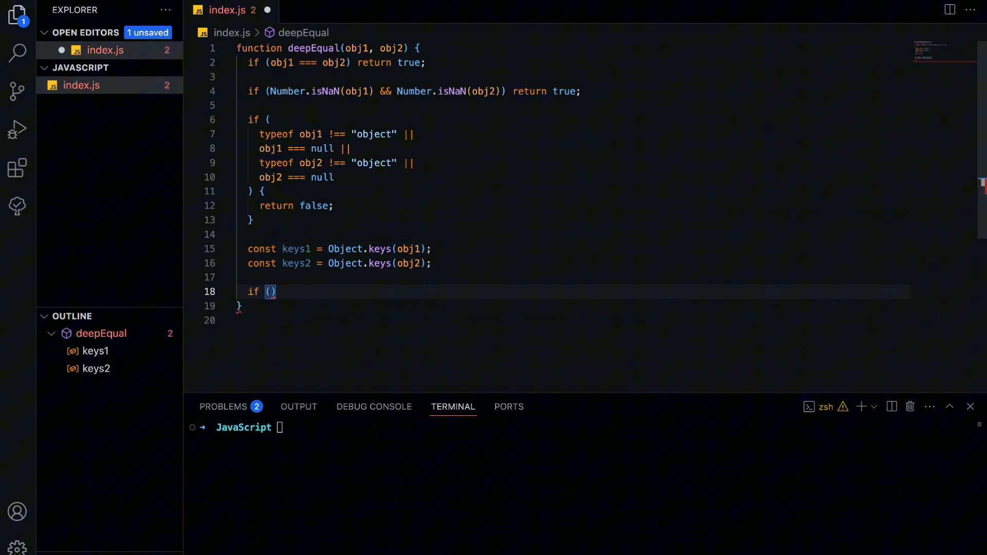
{"action": "type", "text": "keys1.length"}
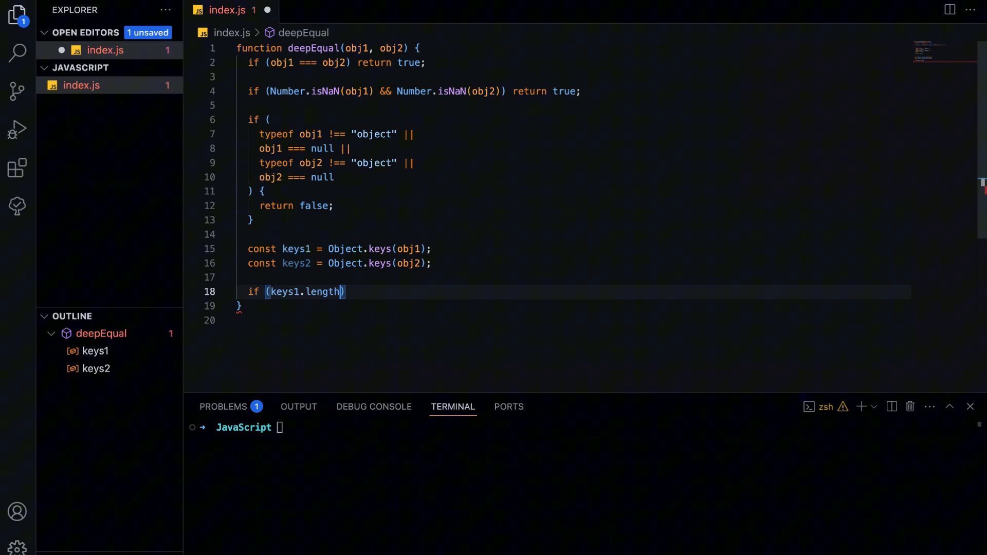
{"action": "type", "text": "!== keys2,"}
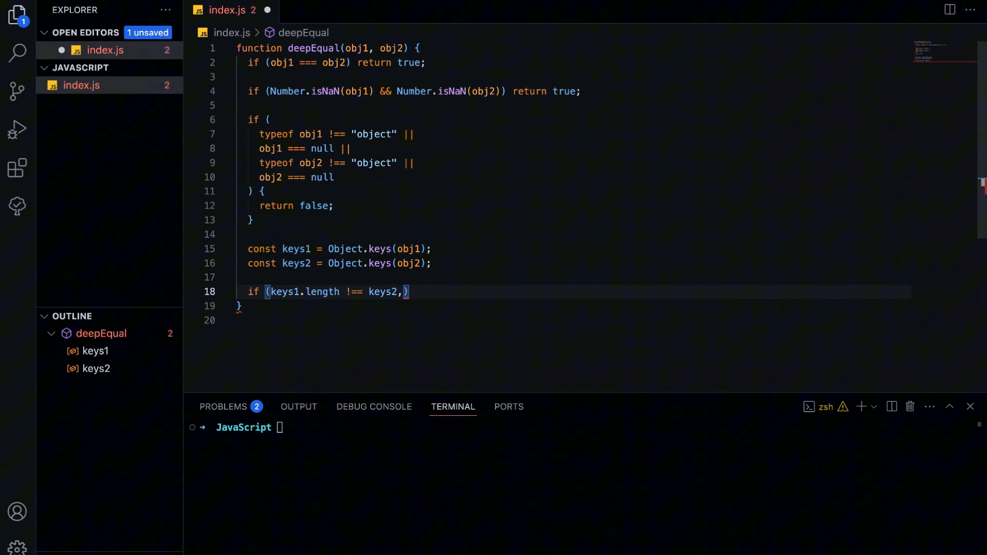
{"action": "type", "text": ".length) return"}
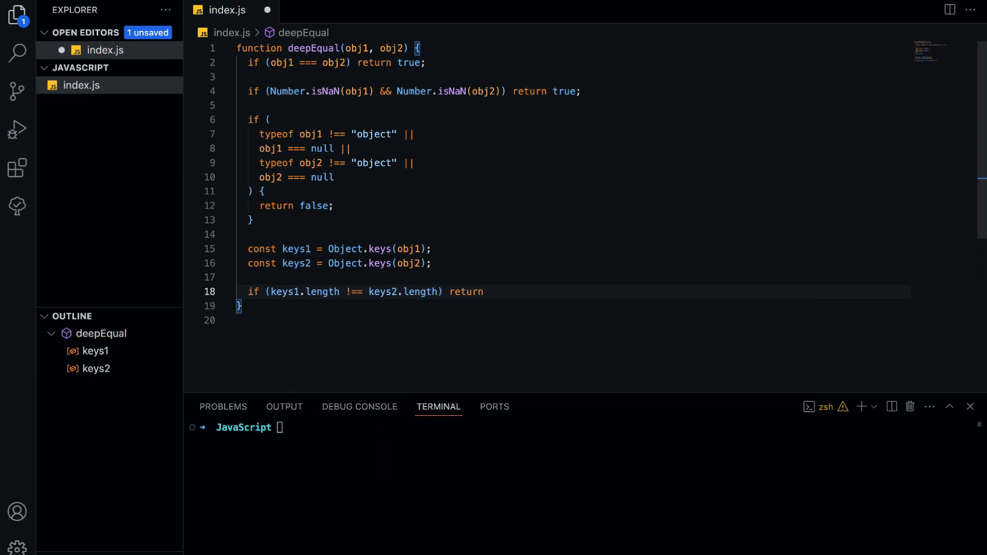
{"action": "type", "text": "false;"}
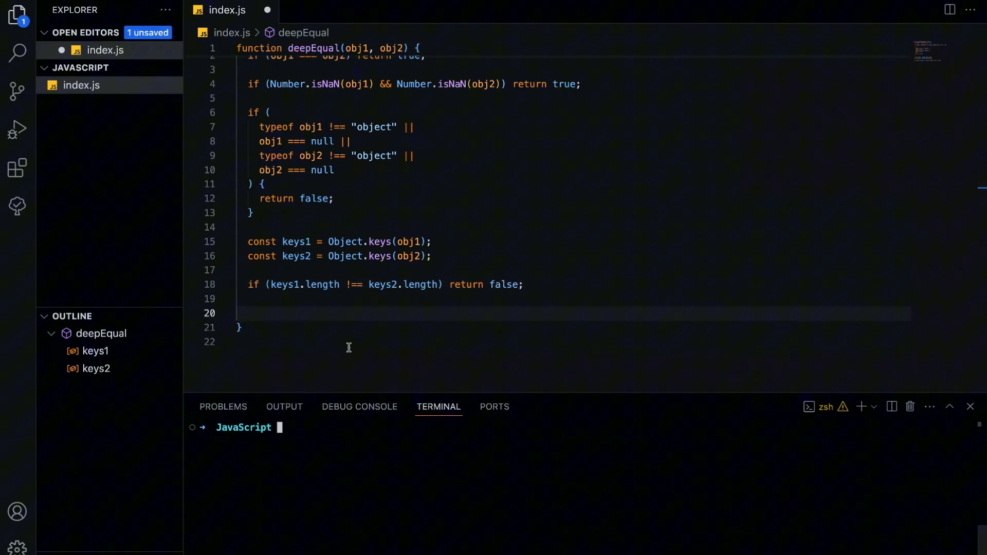
- Loop over keys1 returning false if keys2 lacks the key or deepEqual(obj1[key], obj2[key]) fails
{"action": "type", "text": "for (let ket"}
{"action": "type", "text": "if"}
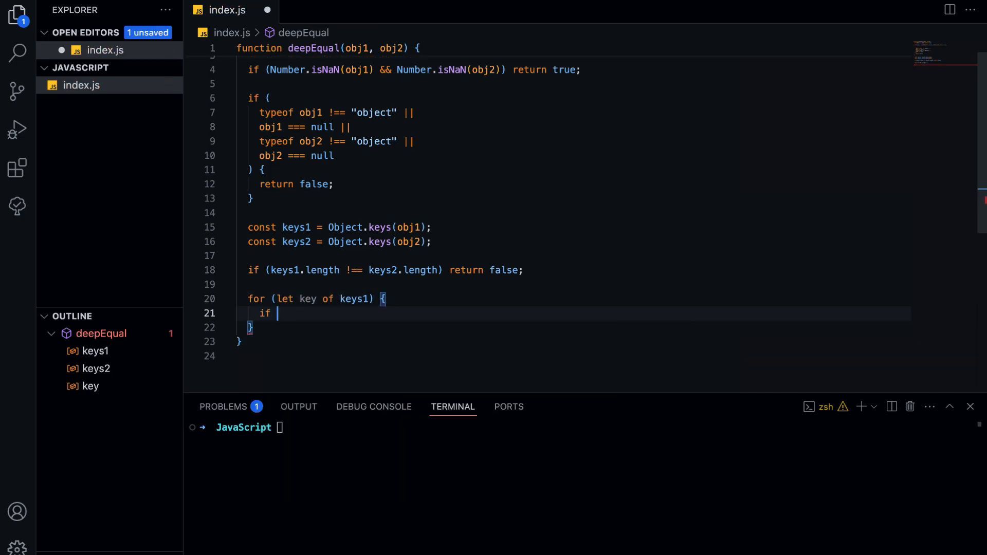
{"action": "type", "text": "(!keys2)"}
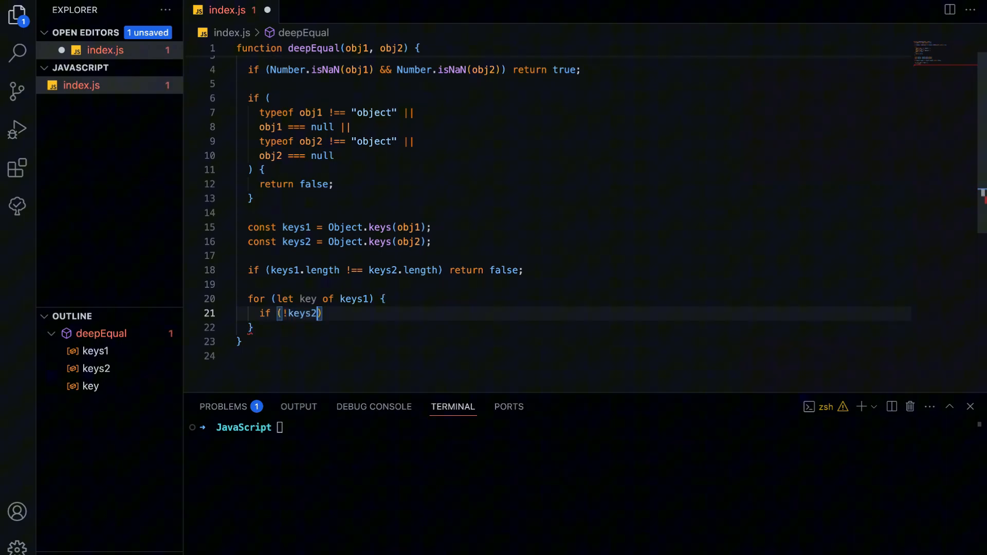
{"action": "type", "text": ".includes(key)"}
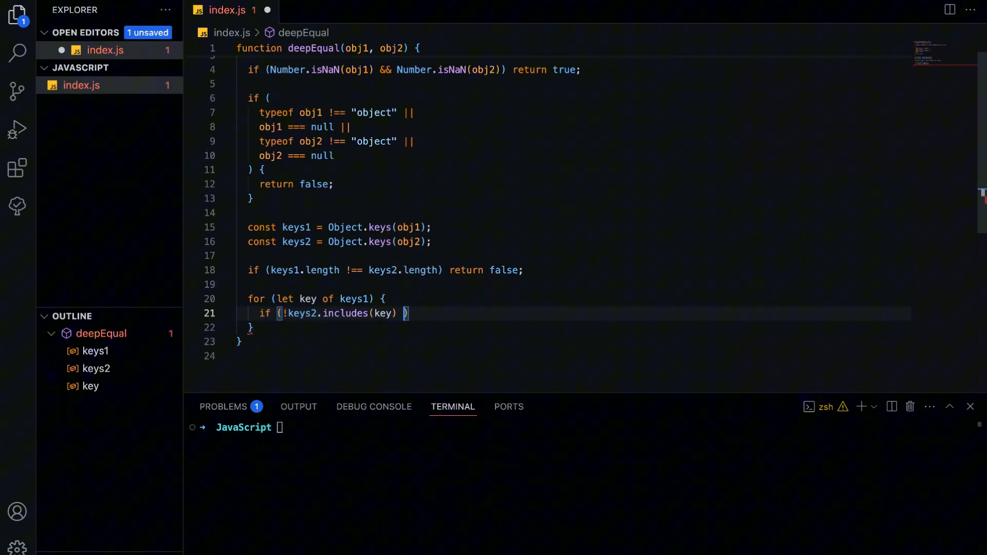
{"action": "type", "text": "|| !deepEqual"}
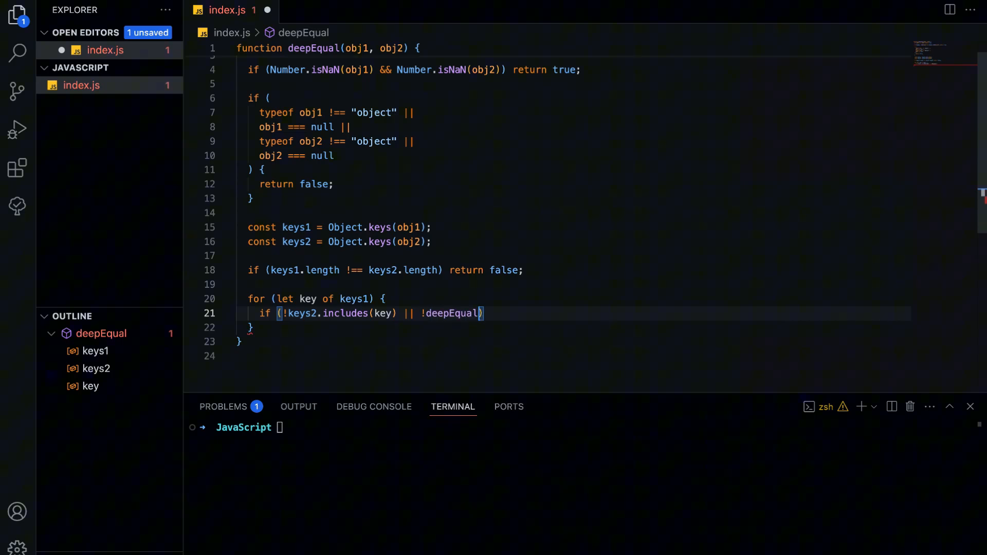
{"action": "type", "text": "(obj1[key], obj2[key"}
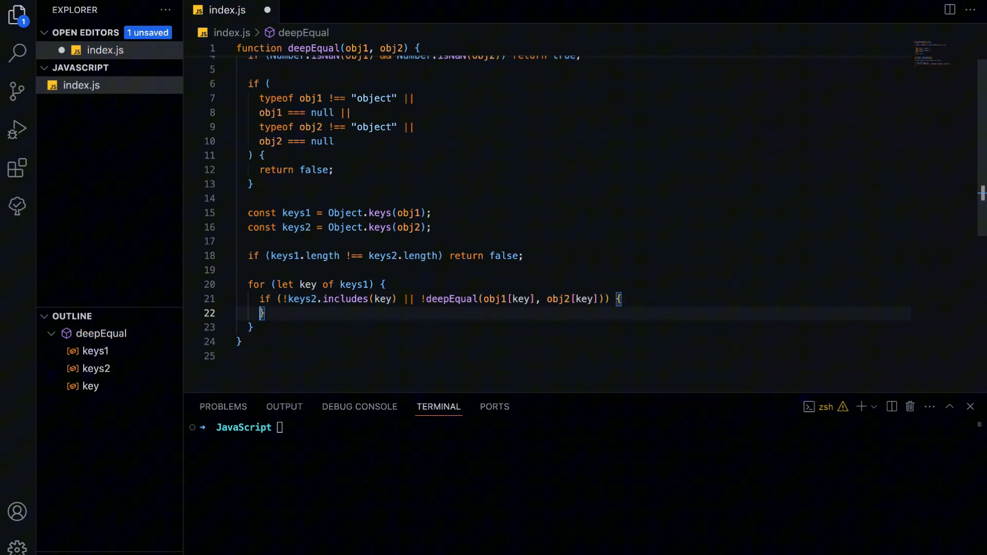
{"action": "type", "text": "return false;"}
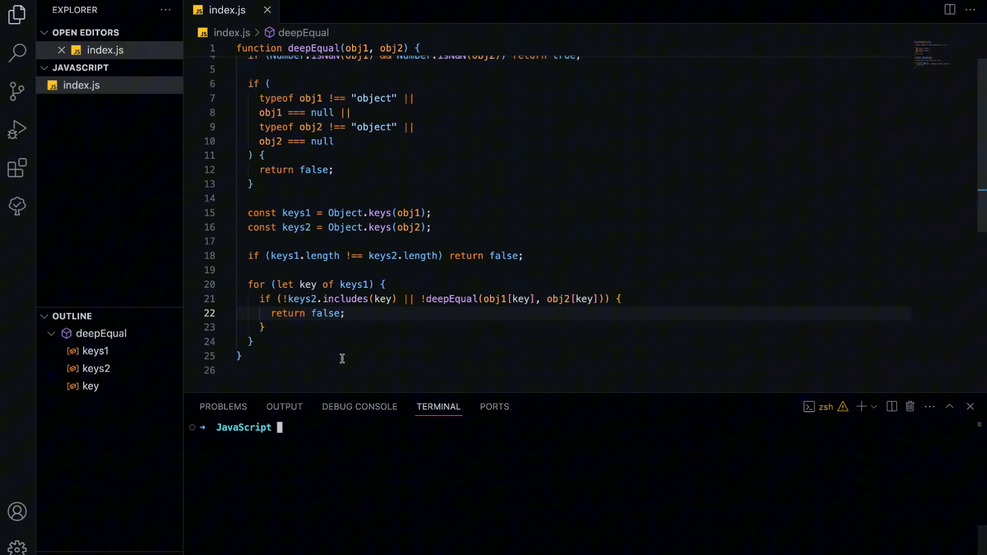
- End deepEqual with return true and move focus to the terminal
{"action": "type", "text": "return"}
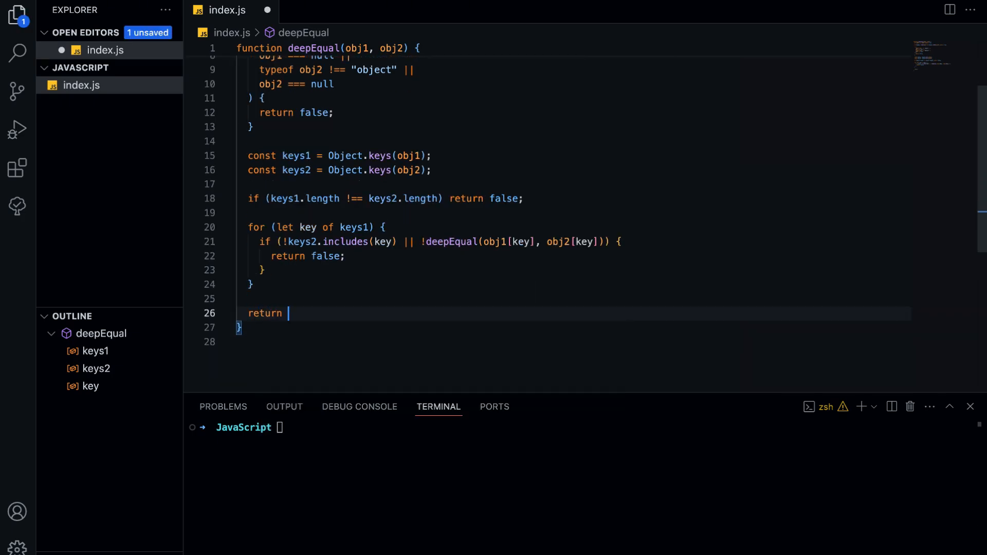
{"action": "type", "text": "true;"}
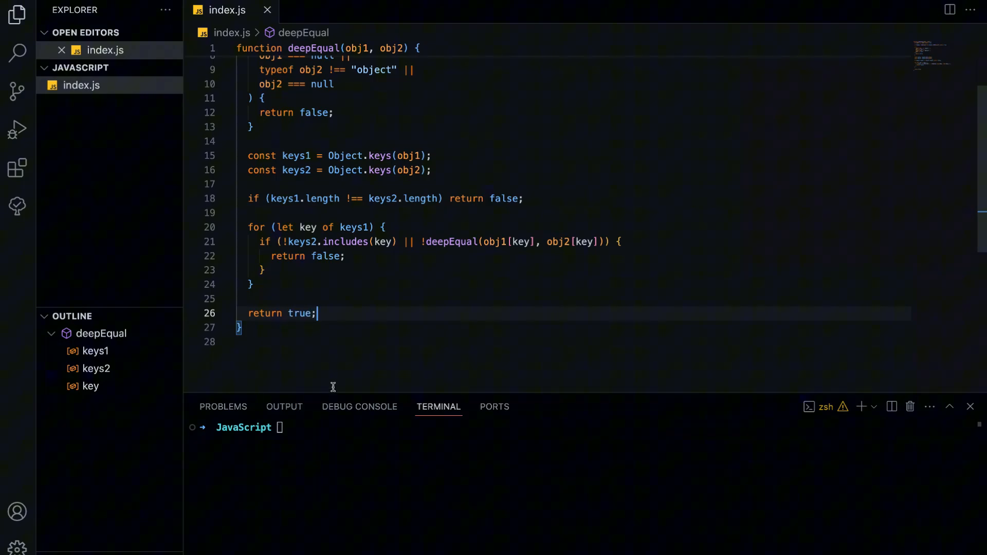
{"action": "left_click", "coordinate": [333, 427]}
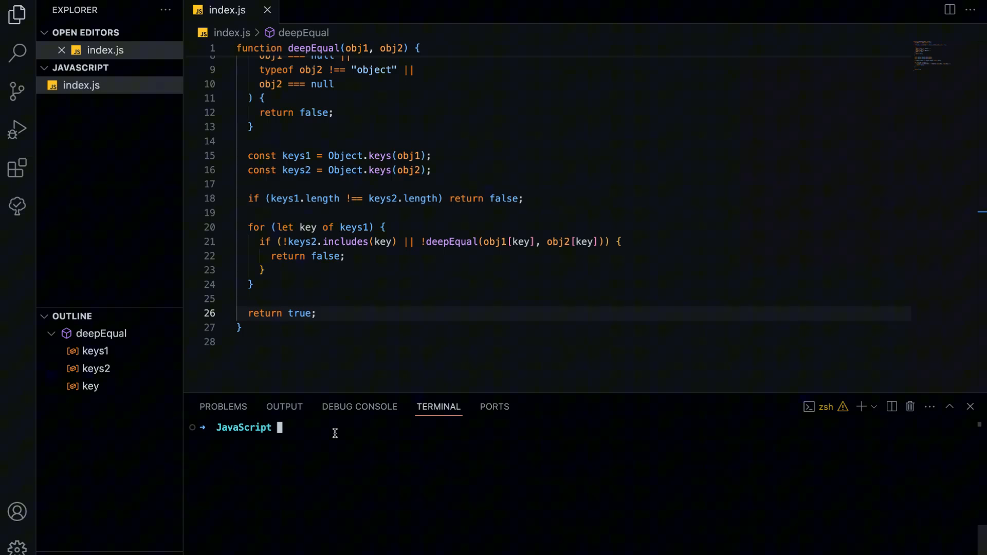
- Declare objA and objB as { x: 10, y: { z: 20 } } and objC with z: 30 below the function
{"action": "left_click", "coordinate": [293, 341]}
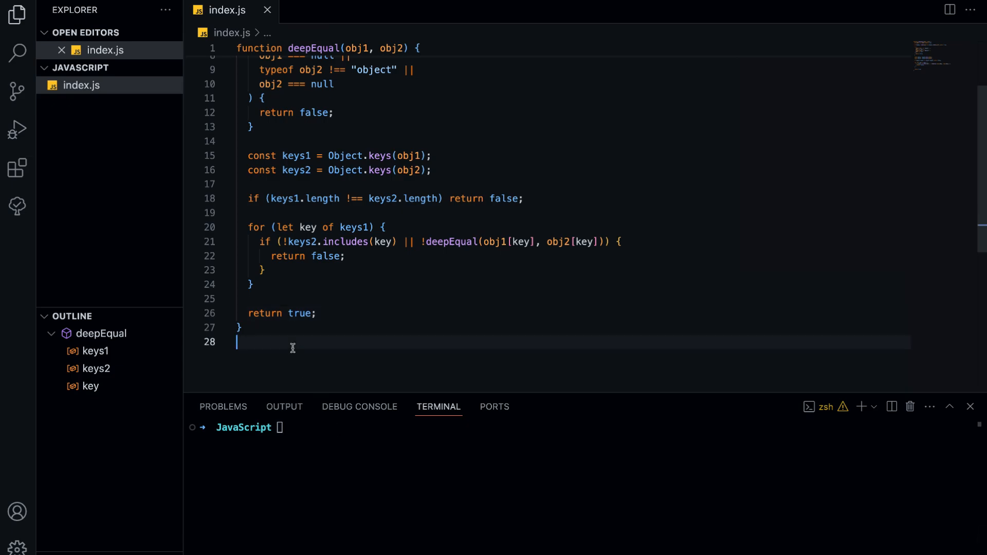
{"action": "type", "text": "const objA"}
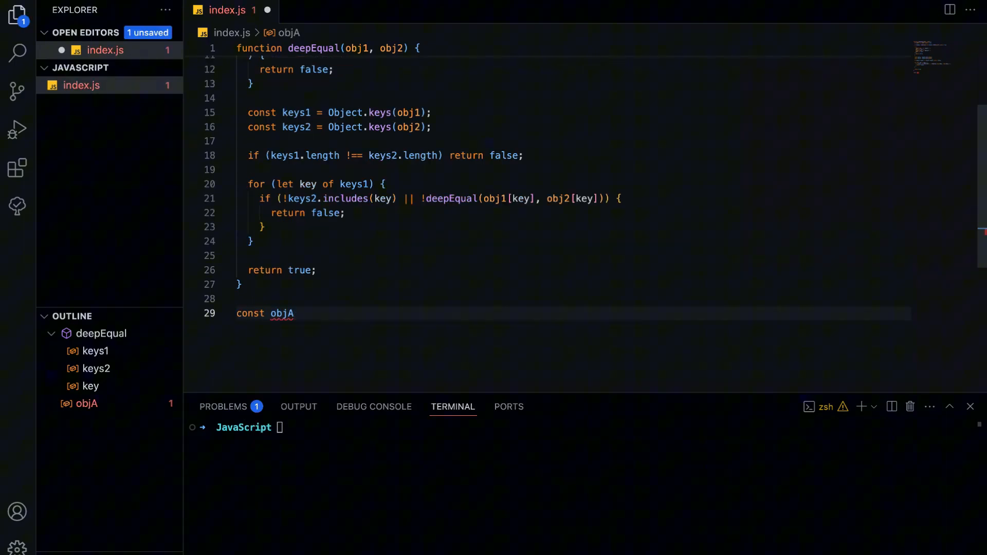
{"action": "type", "text": "= {x:10, y: { z: 20 } };"}
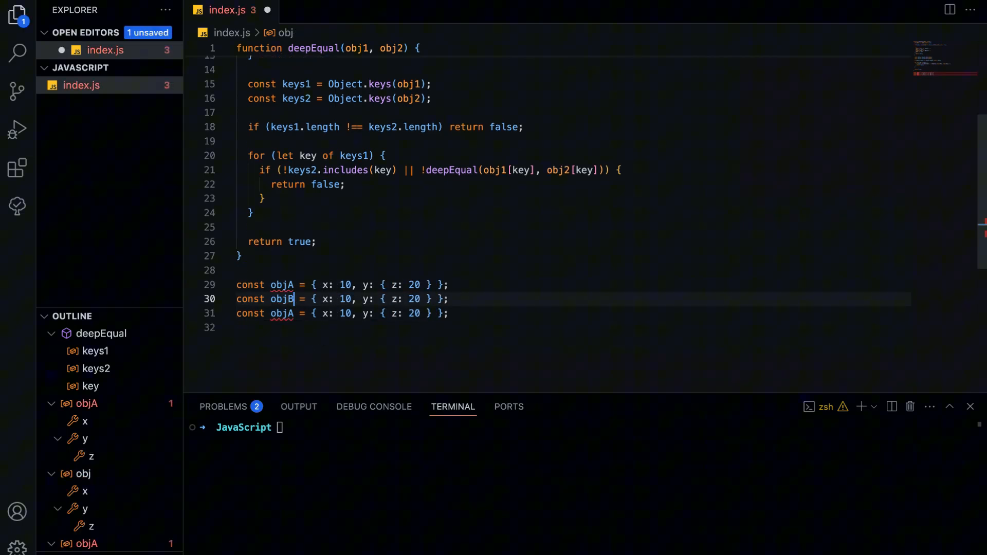
{"action": "type", "text": "C"}
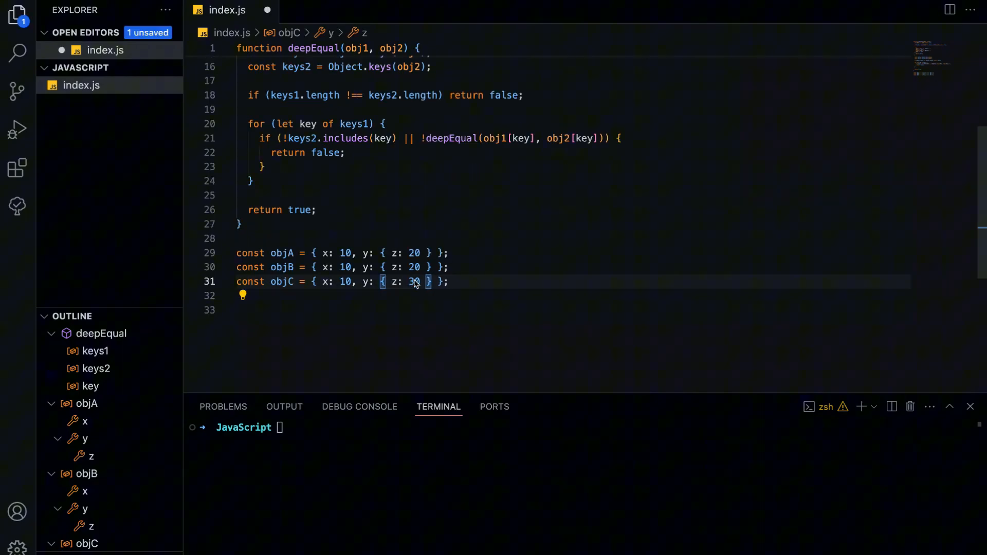
{"action": "key", "text": "ctrl+s"}
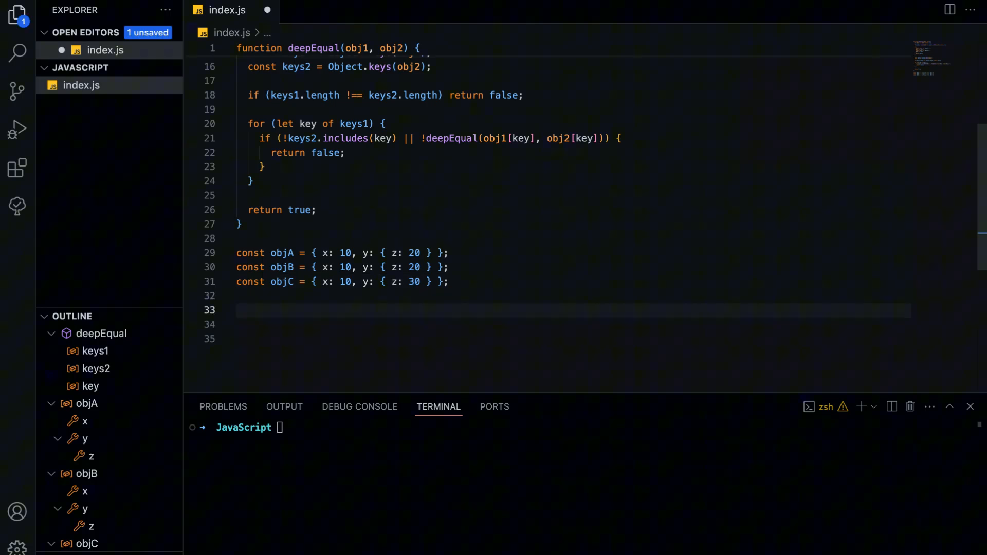
- Log deepEqual(objA, objB) and deepEqual(objA, objC), run node for true/false, then comment both out
{"action": "type", "text": "console.log(deepEqual("}
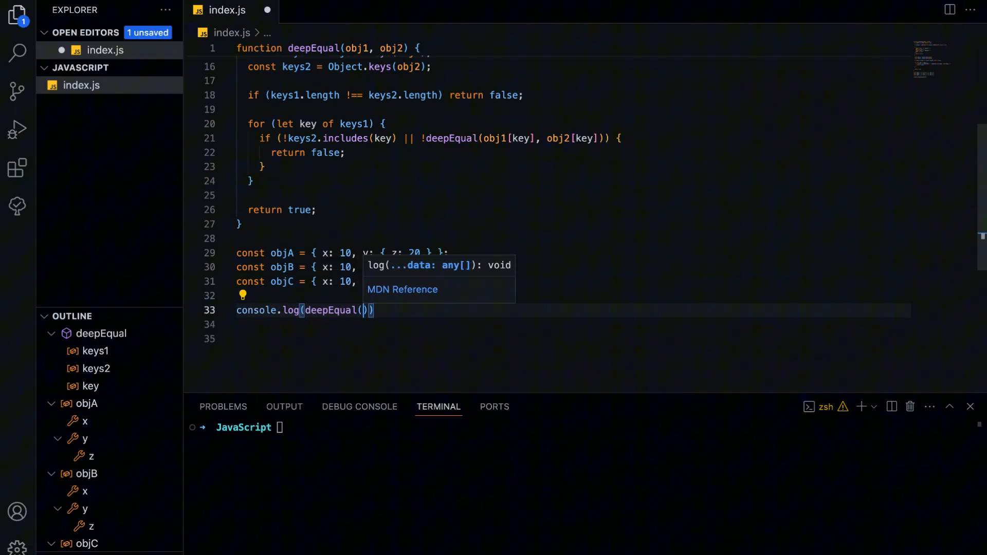
{"action": "type", "text": "objA, objB"}
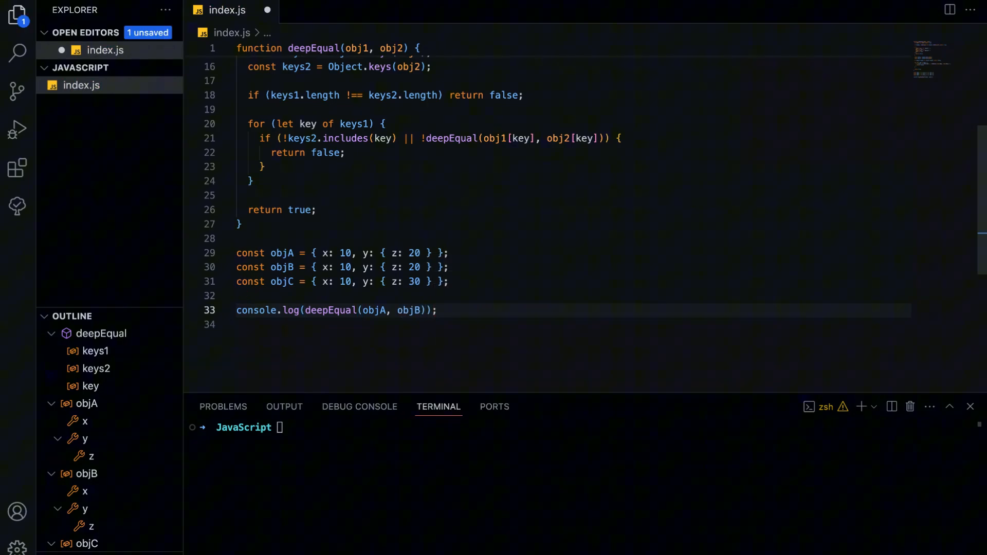
{"action": "type", "text": "no"}
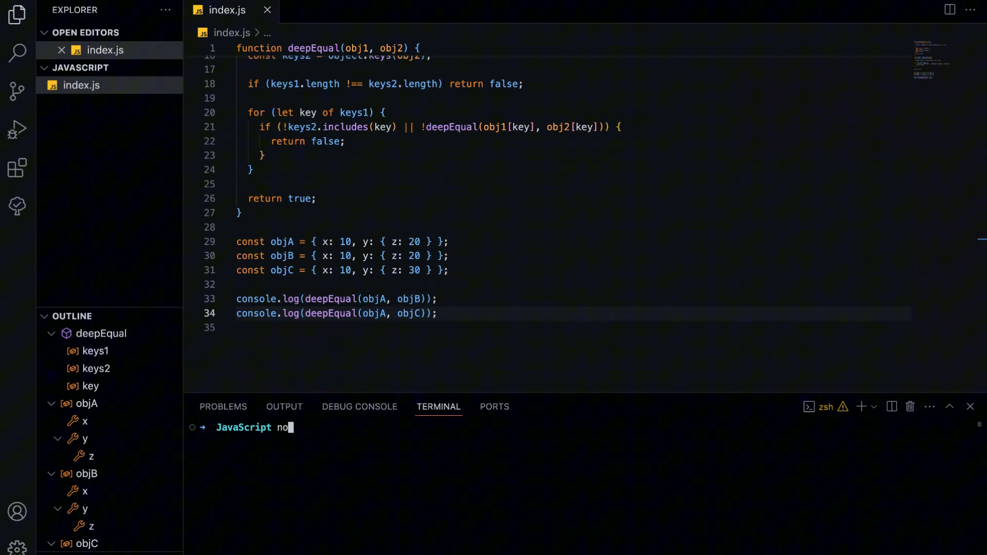
{"action": "key", "text": "Return"}
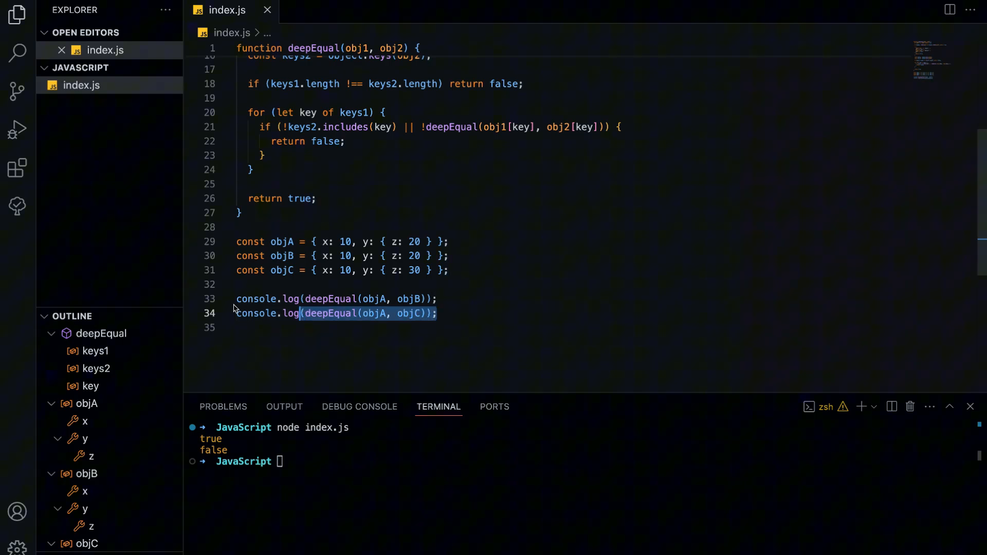
{"action": "key", "text": "ctrl+/"}
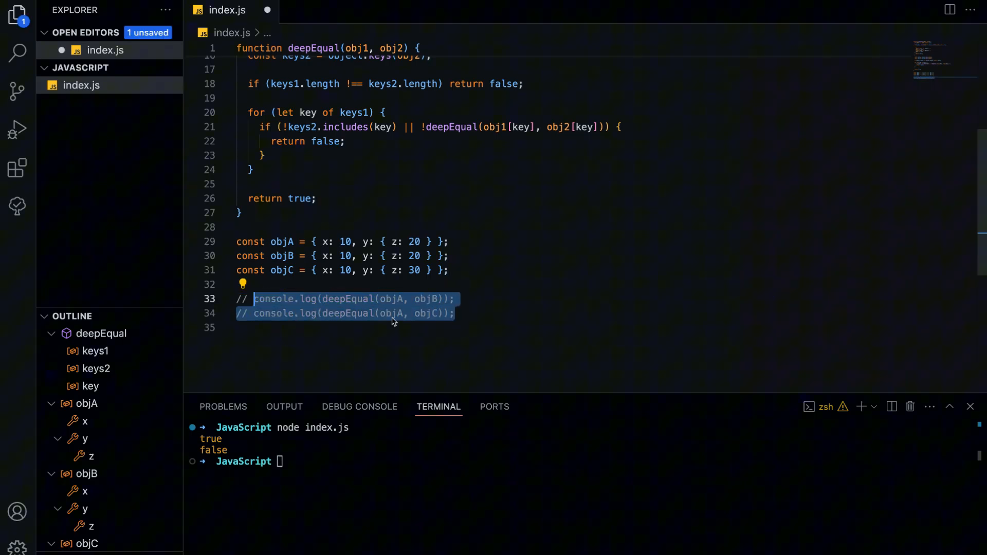
- Log deepEqual for null/null, null/{}, an extra undefined key and NaN/NaN, running to get true, false, false, true
{"action": "type", "text": "console.log(deepEqual(null, {"}
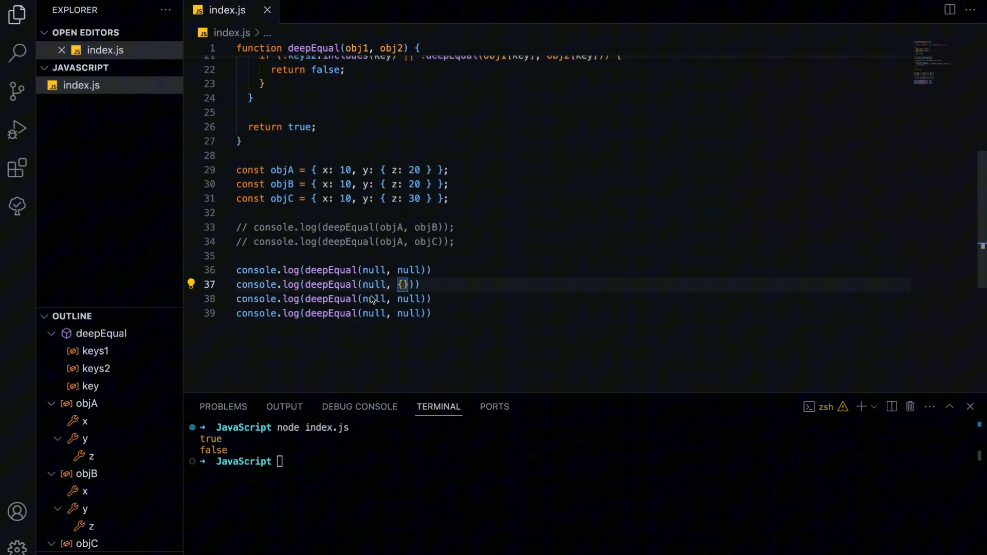
{"action": "type", "text": "{a:1, b:}"}
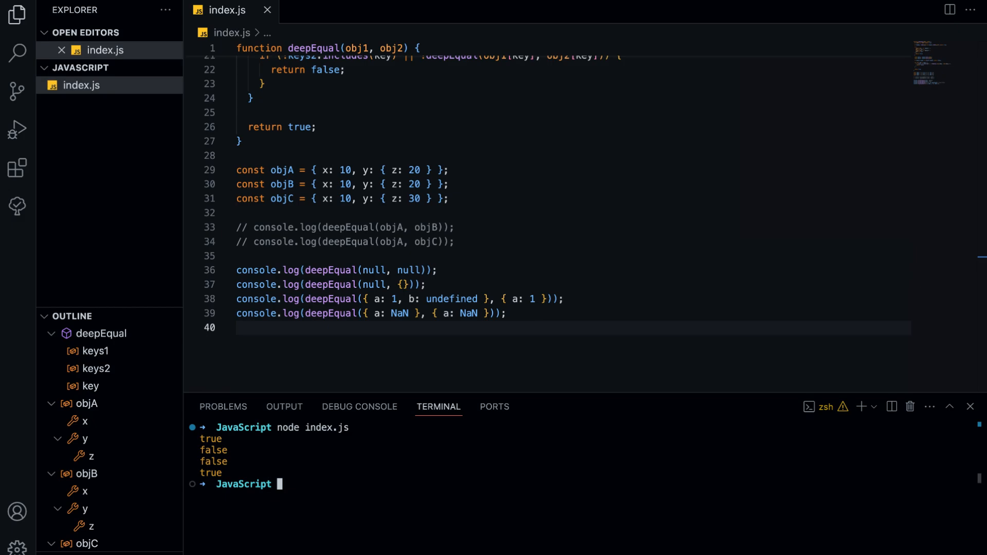
{"action": "scroll", "scroll_direction": "up", "scroll_amount": 3}
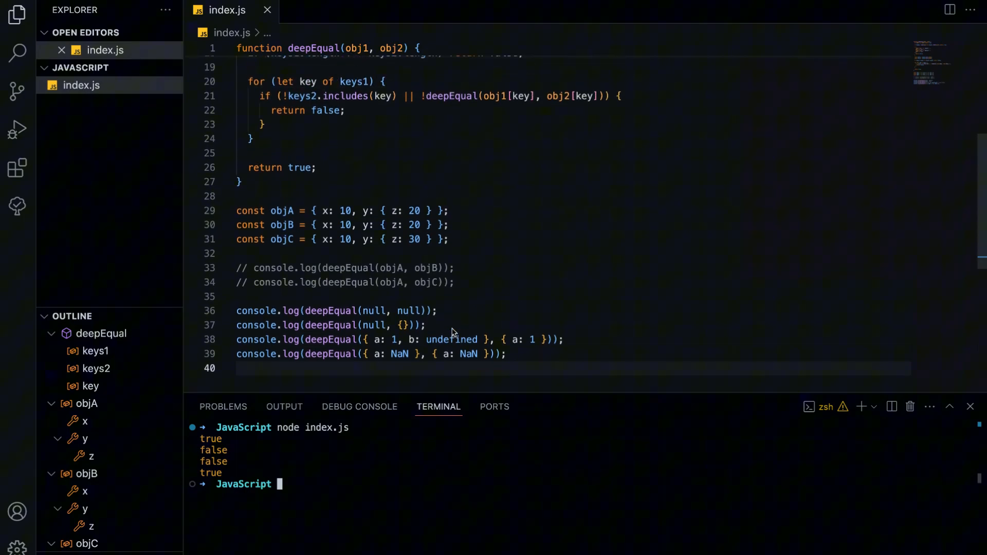
{"action": "scroll", "scroll_direction": "up", "scroll_amount": 3}
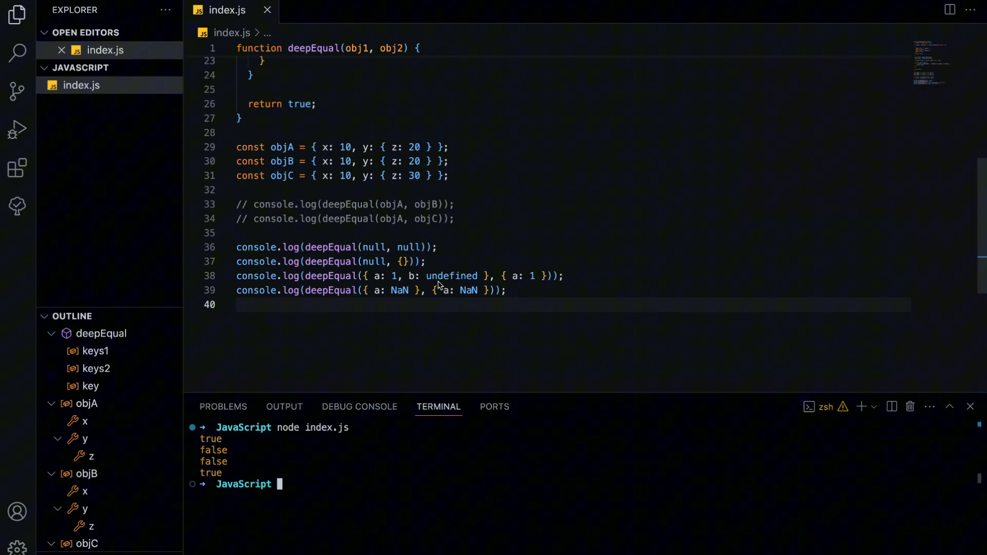
{"action": "scroll", "scroll_direction": "up", "scroll_amount": 3}
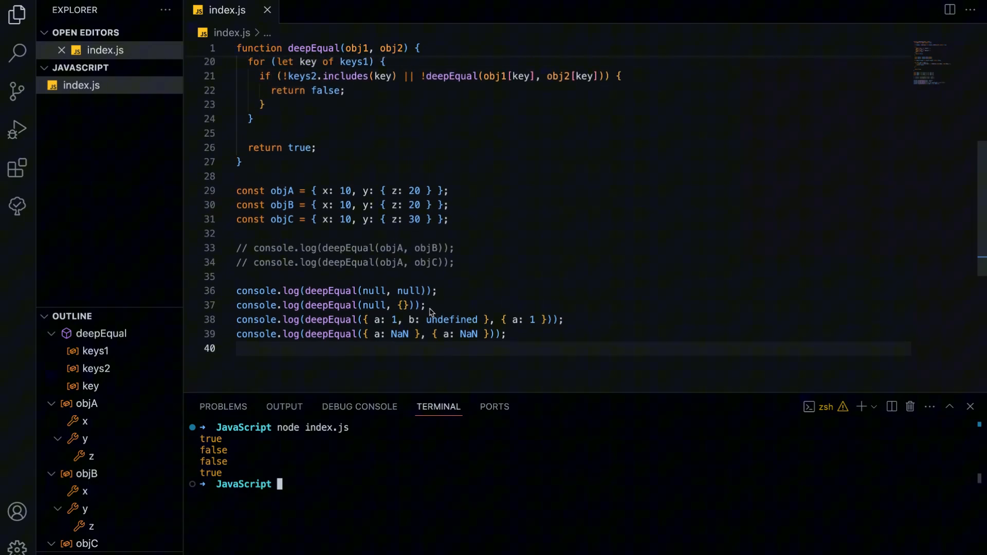
{"action": "scroll", "scroll_direction": "up", "scroll_amount": 3}
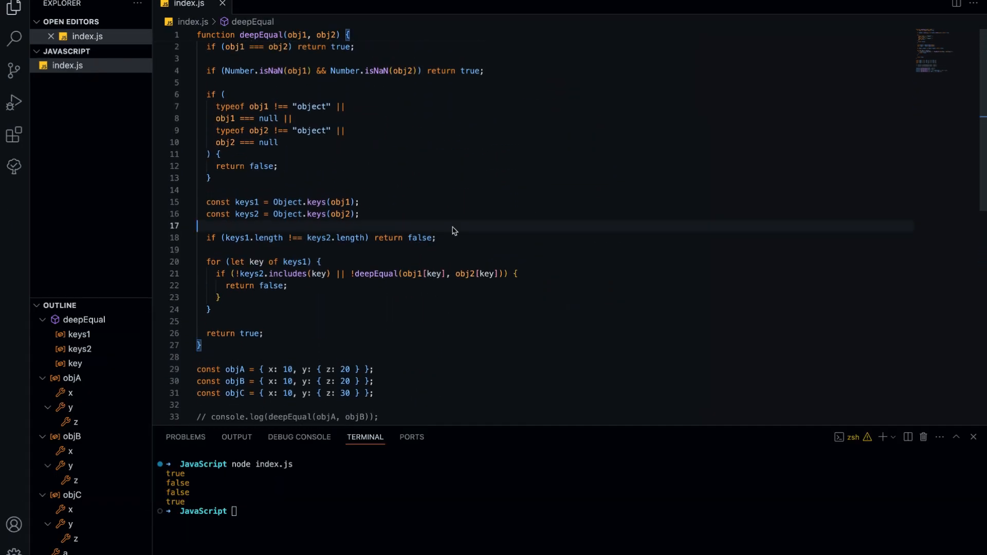
{"action": "mouse_move", "coordinate": [350, 511]}
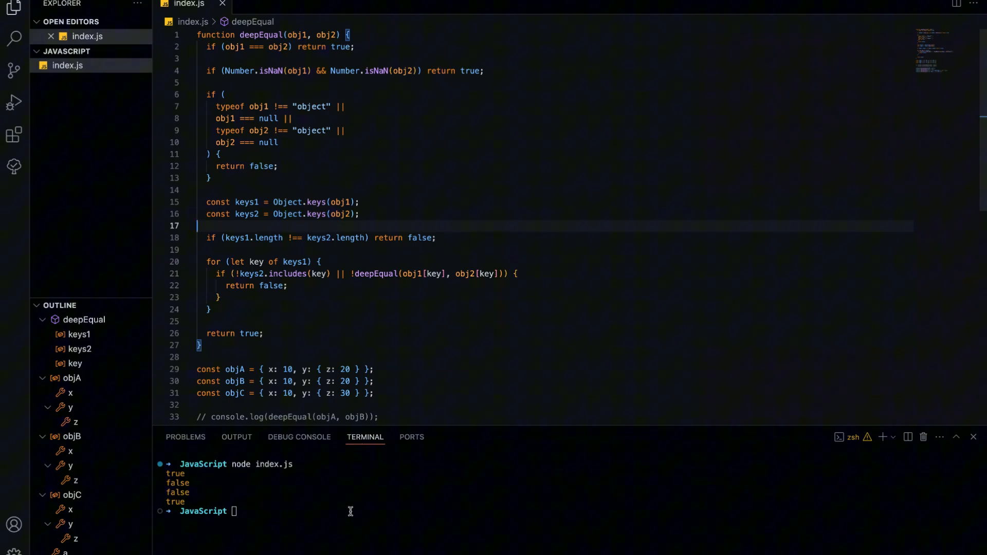